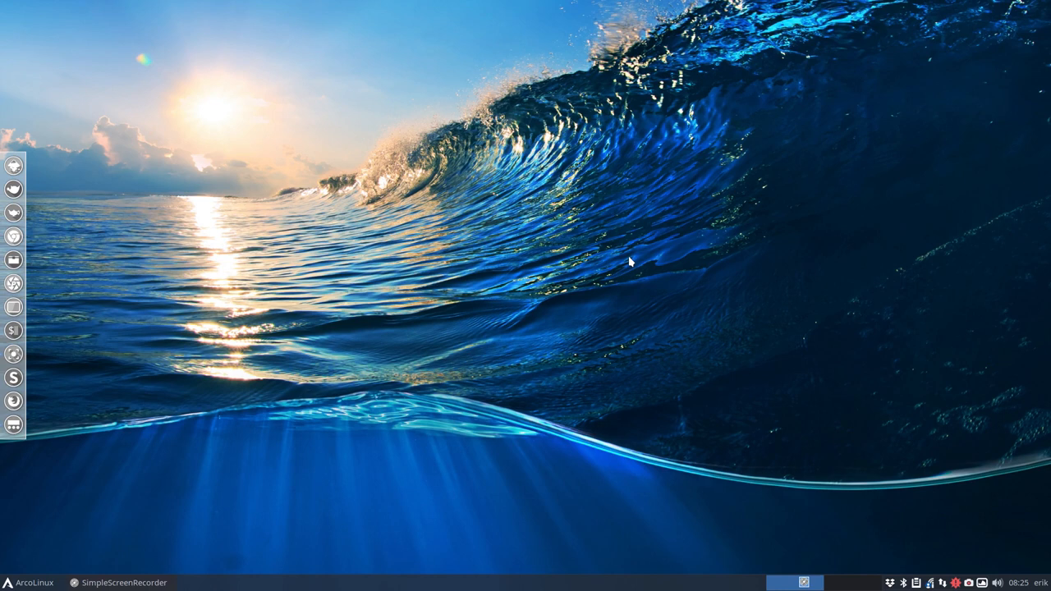
{"action": "mouse_move", "coordinate": [49, 587]}
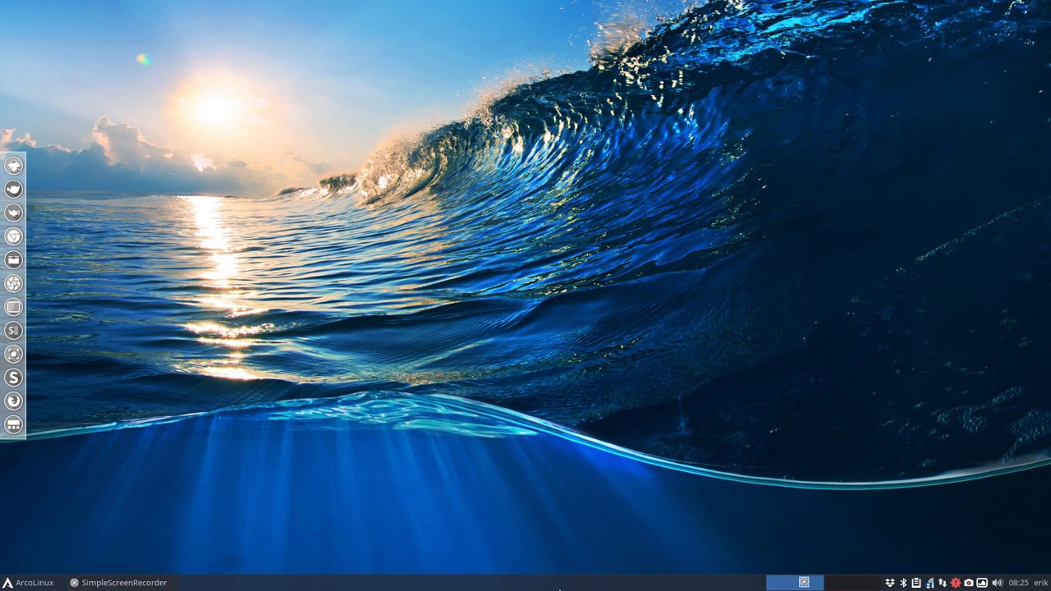
Step: Right-click the bottom panel to show its context menu with the Panel submenu
{"action": "right_click", "coordinate": [556, 583]}
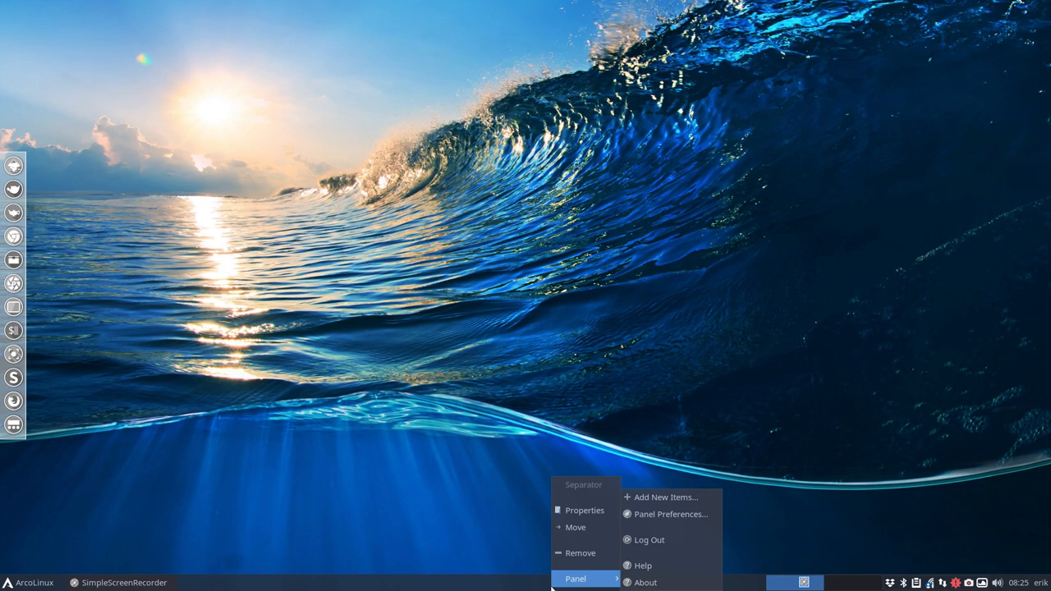
{"action": "mouse_move", "coordinate": [517, 590]}
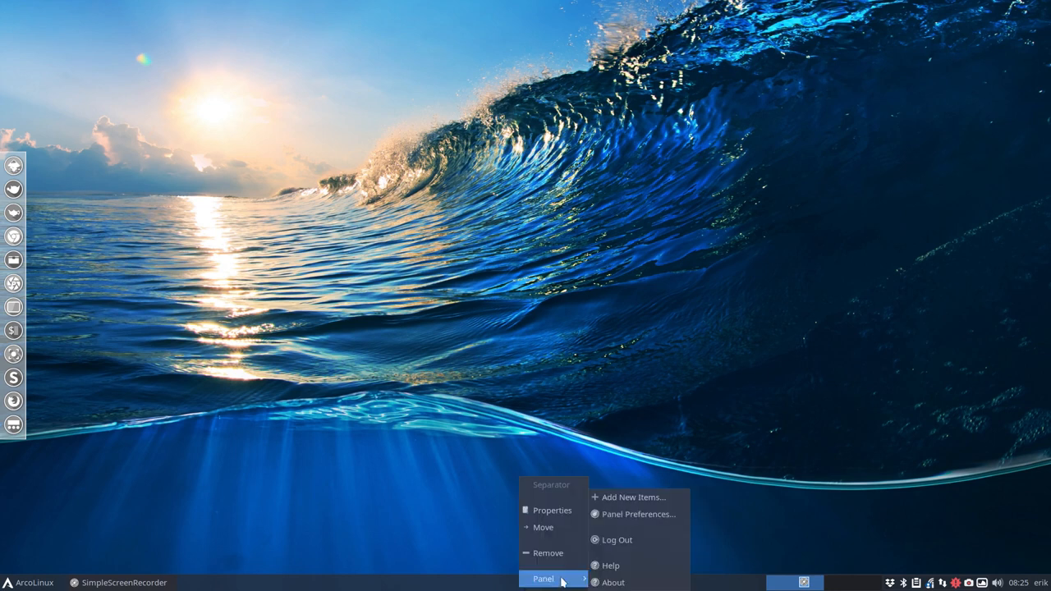
{"action": "mouse_move", "coordinate": [639, 496]}
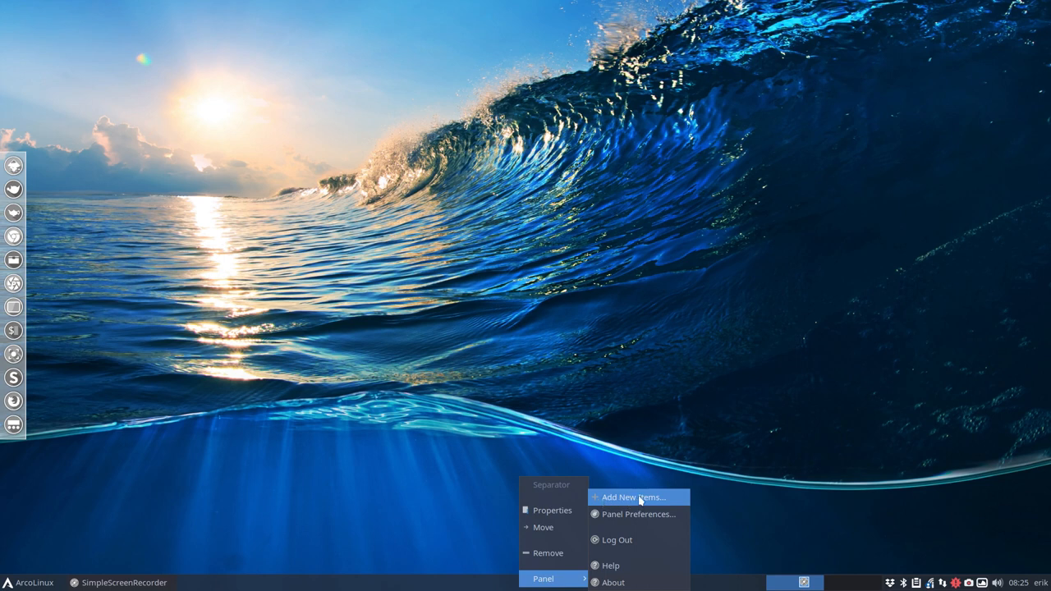
Step: Choose Panel > Add New Items and browse the plugin list down to Xfce4 Timer
{"action": "left_click", "coordinate": [634, 497]}
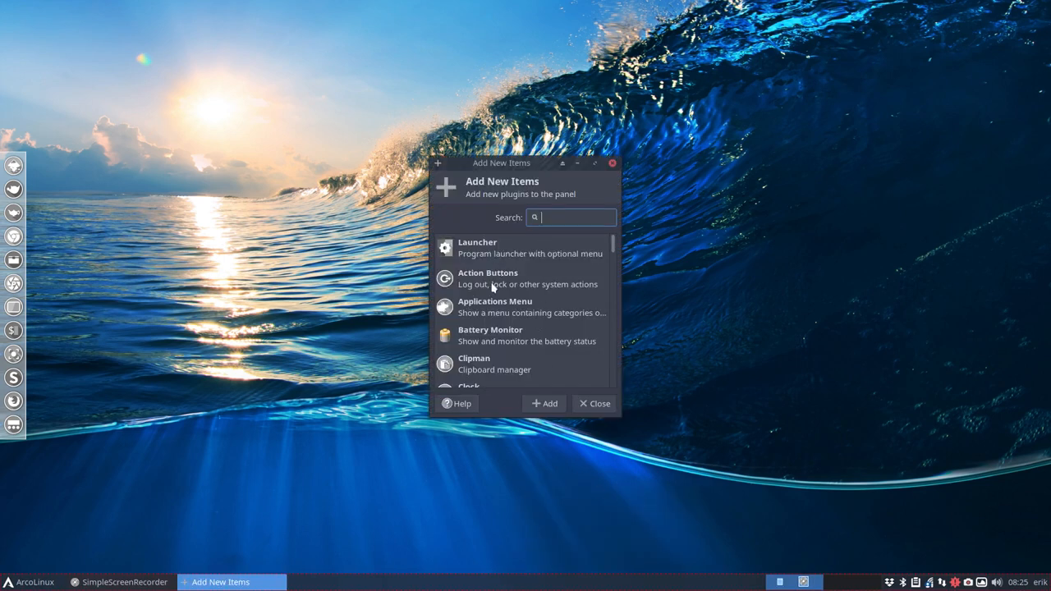
{"action": "scroll", "scroll_direction": "down", "scroll_amount": 3}
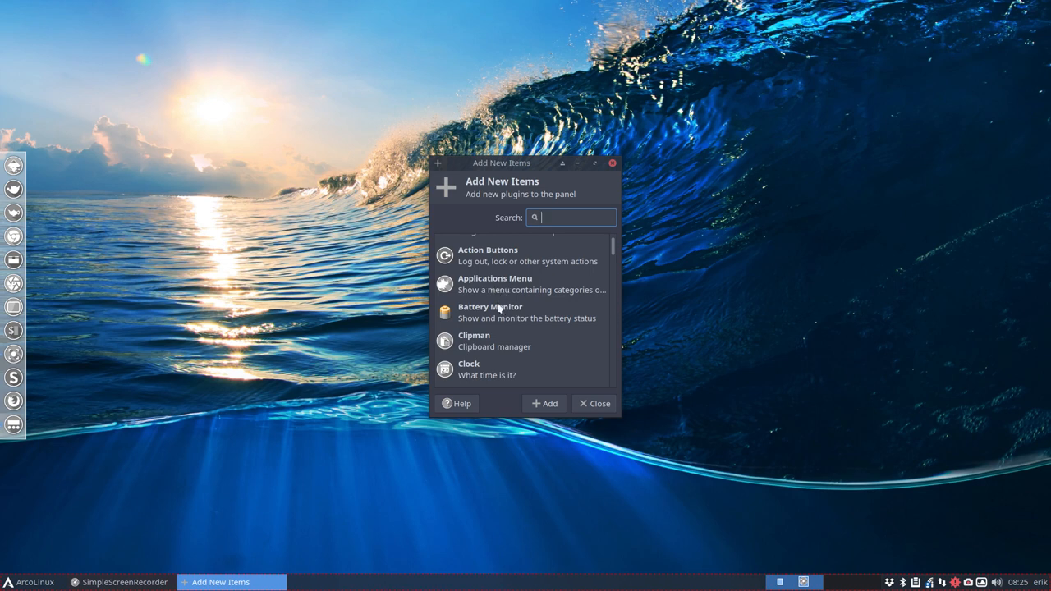
{"action": "scroll", "scroll_direction": "down", "scroll_amount": 3}
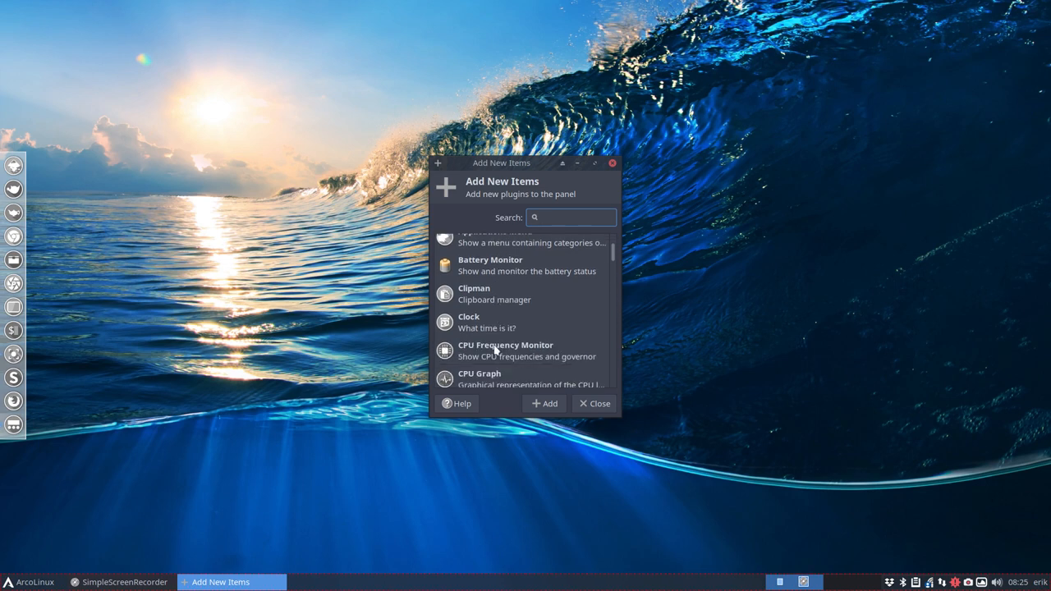
{"action": "scroll", "scroll_direction": "down", "scroll_amount": 3}
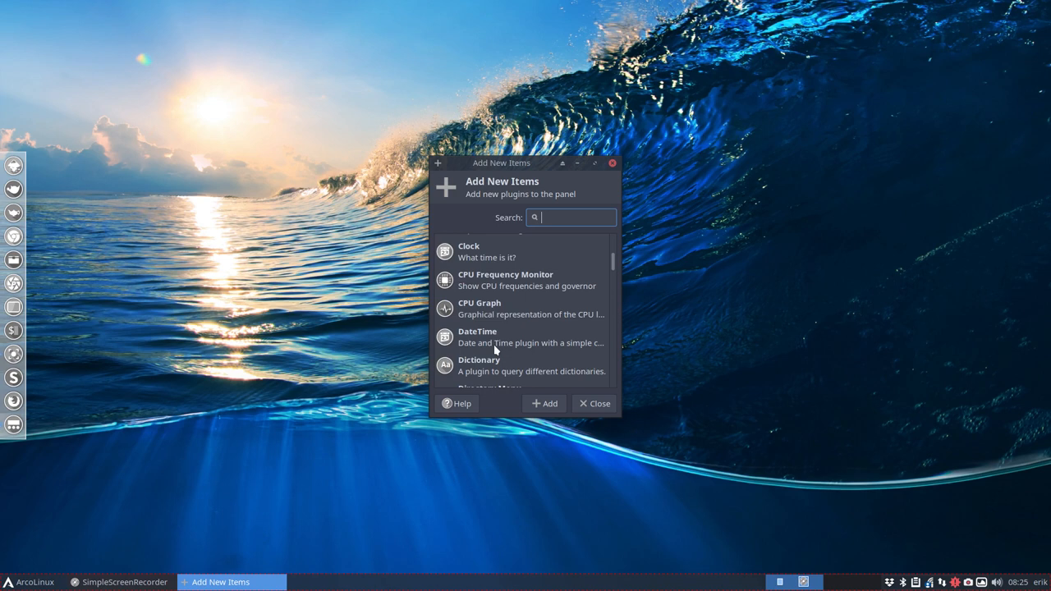
{"action": "mouse_move", "coordinate": [482, 359]}
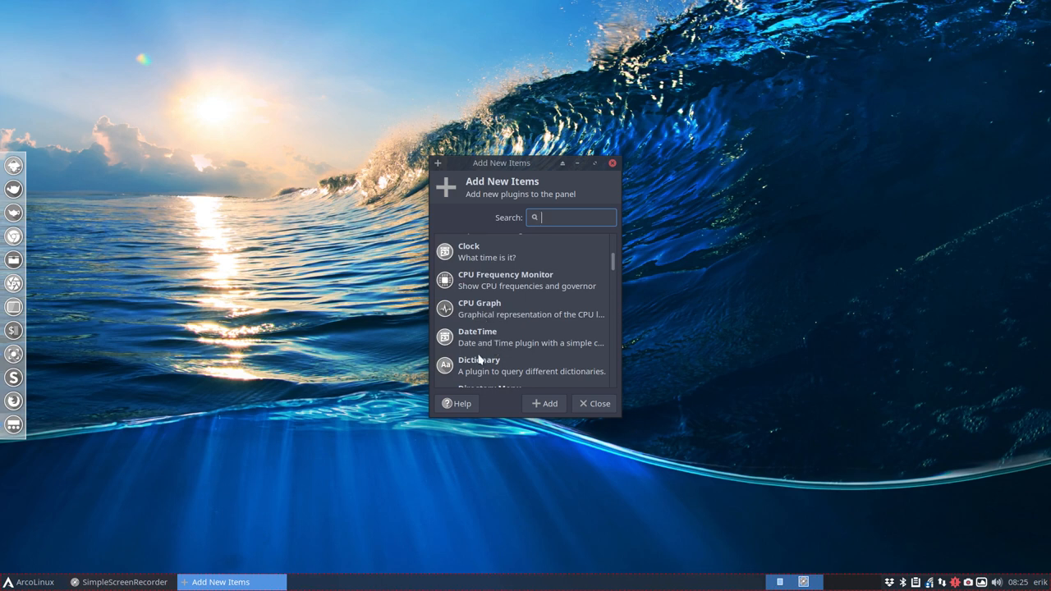
{"action": "scroll", "scroll_direction": "down", "scroll_amount": 3}
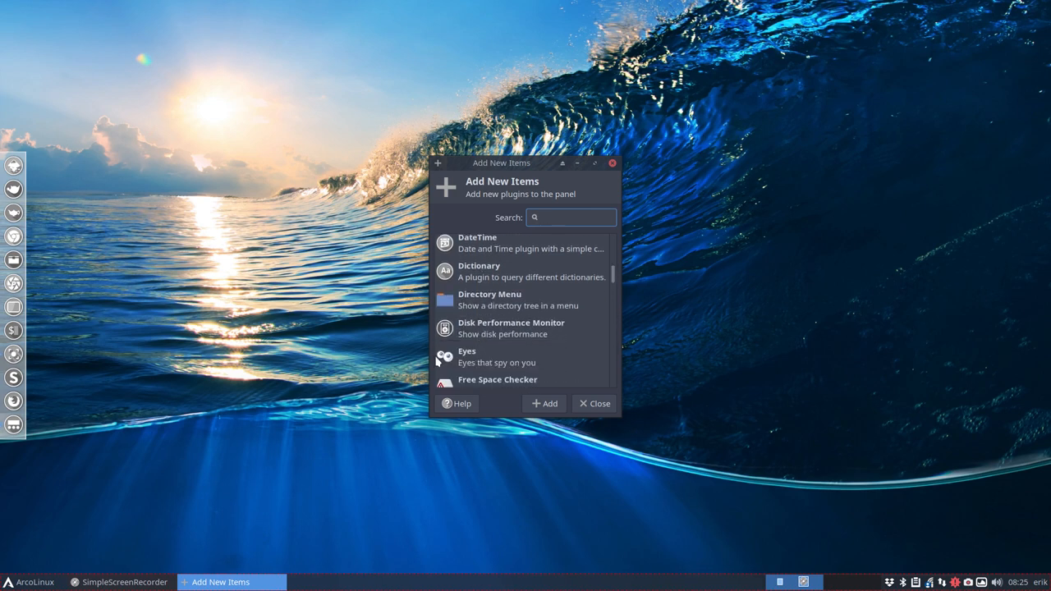
{"action": "scroll", "scroll_direction": "down", "scroll_amount": 3}
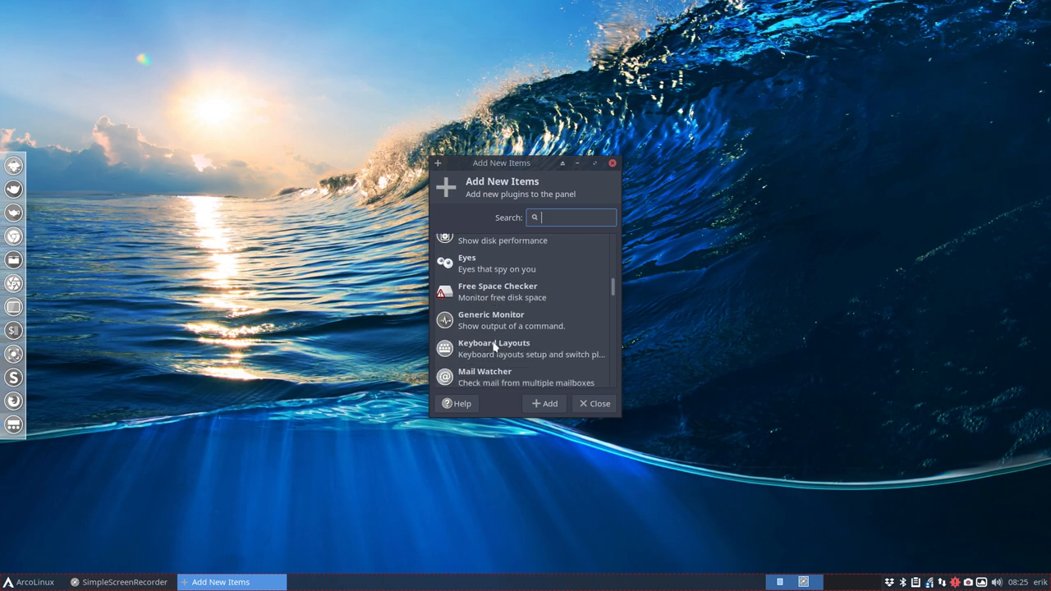
{"action": "scroll", "scroll_direction": "down", "scroll_amount": 3}
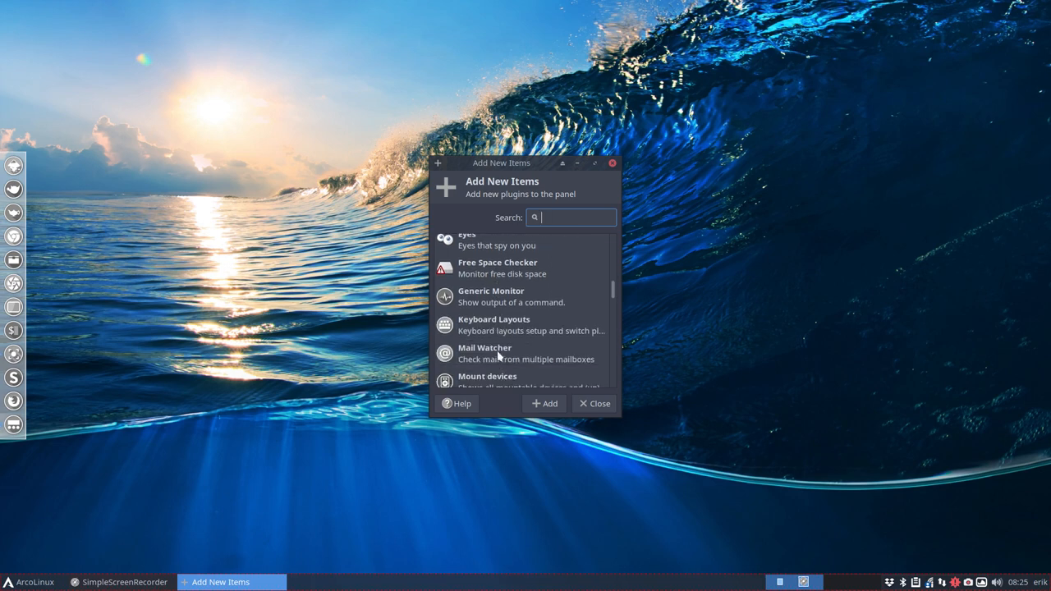
{"action": "scroll", "scroll_direction": "down", "scroll_amount": 3}
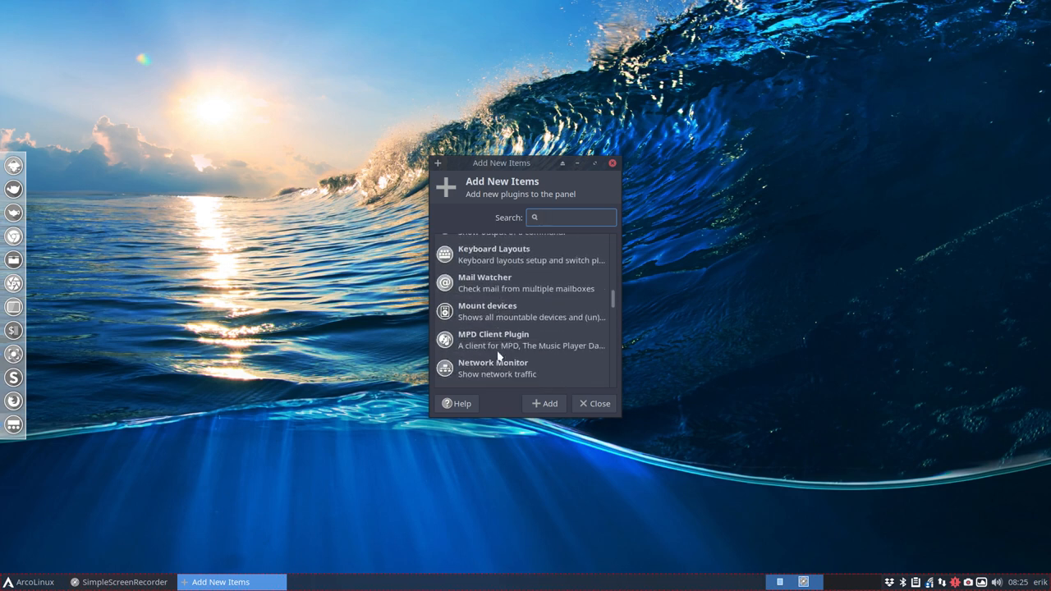
{"action": "scroll", "scroll_direction": "down", "scroll_amount": 3}
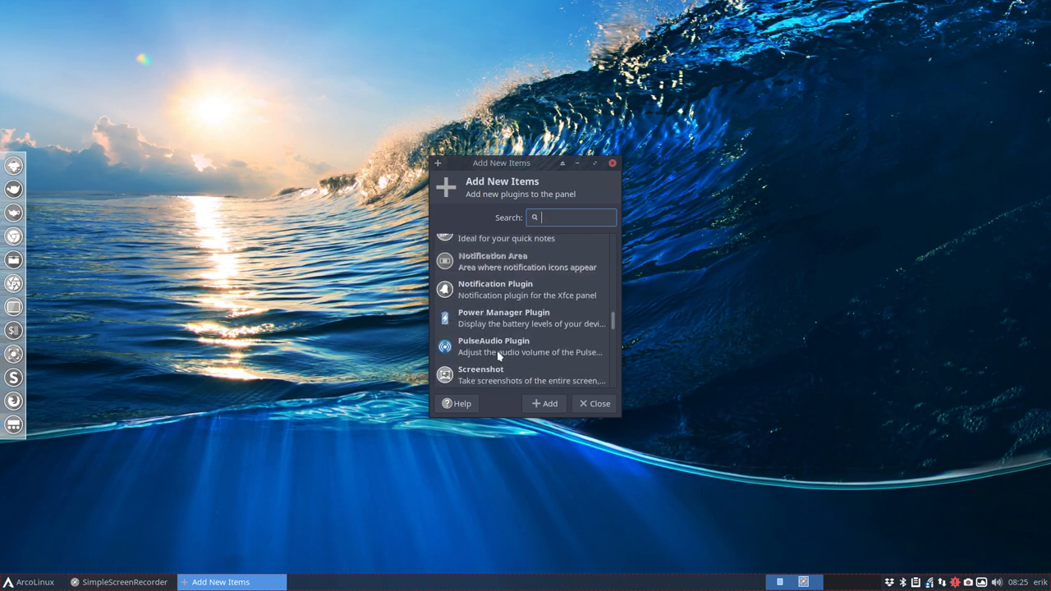
{"action": "scroll", "scroll_direction": "down", "scroll_amount": 3}
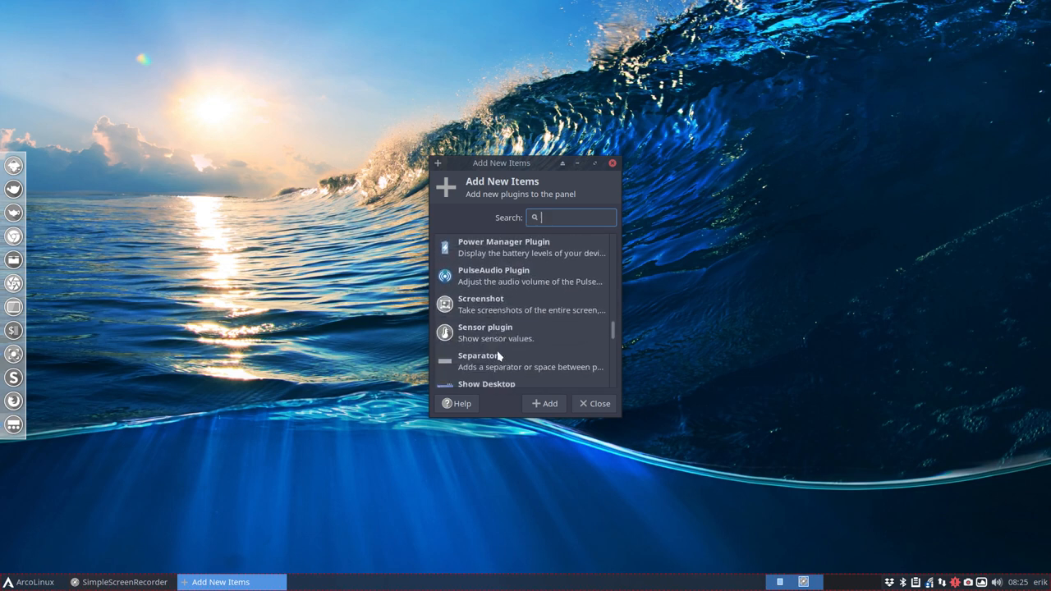
{"action": "scroll", "scroll_direction": "down", "scroll_amount": 3}
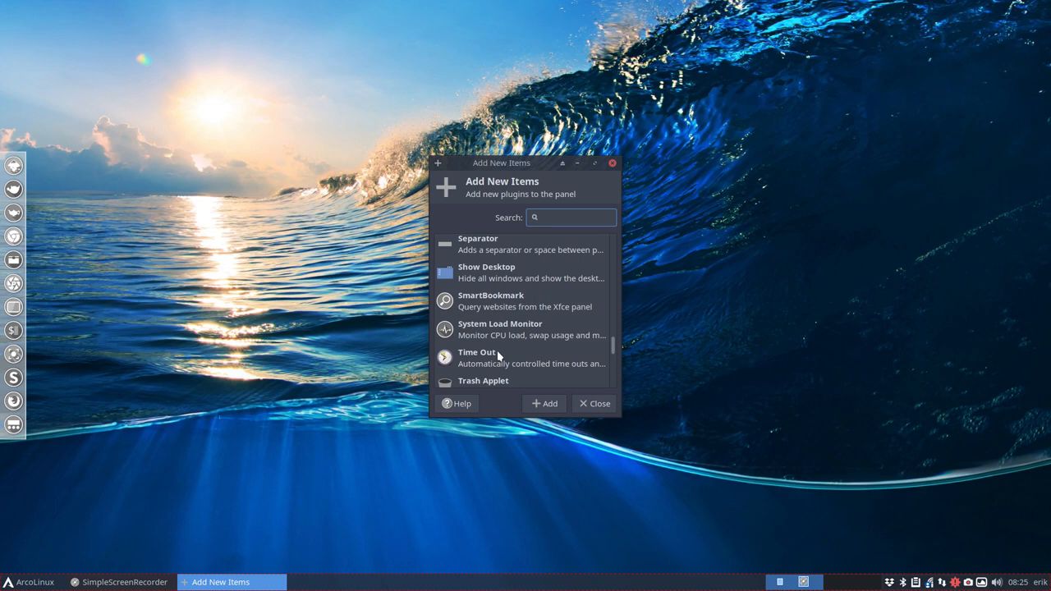
{"action": "scroll", "scroll_direction": "down", "scroll_amount": 3}
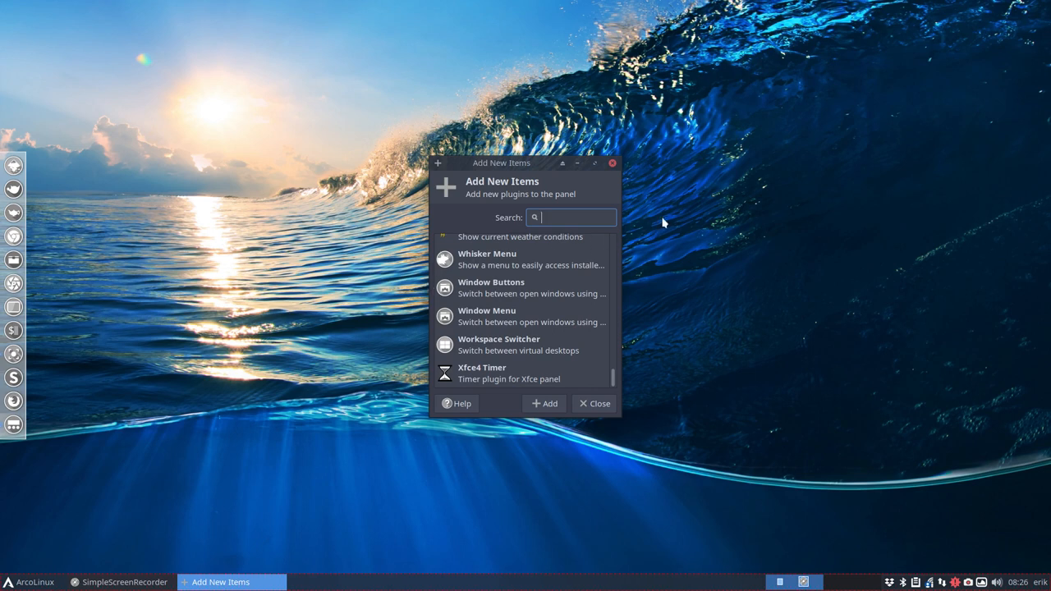
{"action": "mouse_move", "coordinate": [595, 403]}
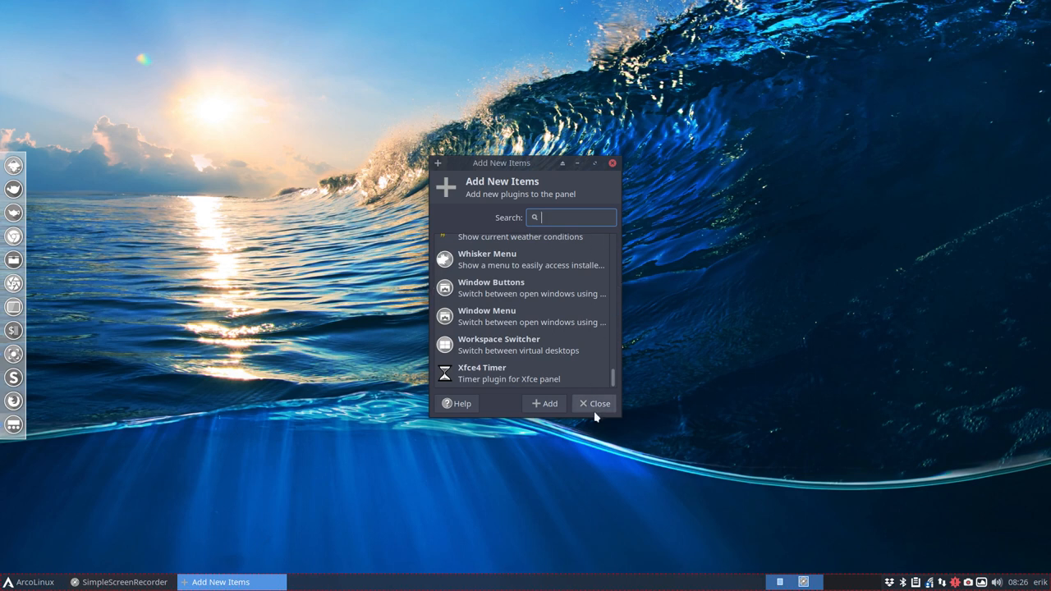
{"action": "left_click", "coordinate": [594, 403]}
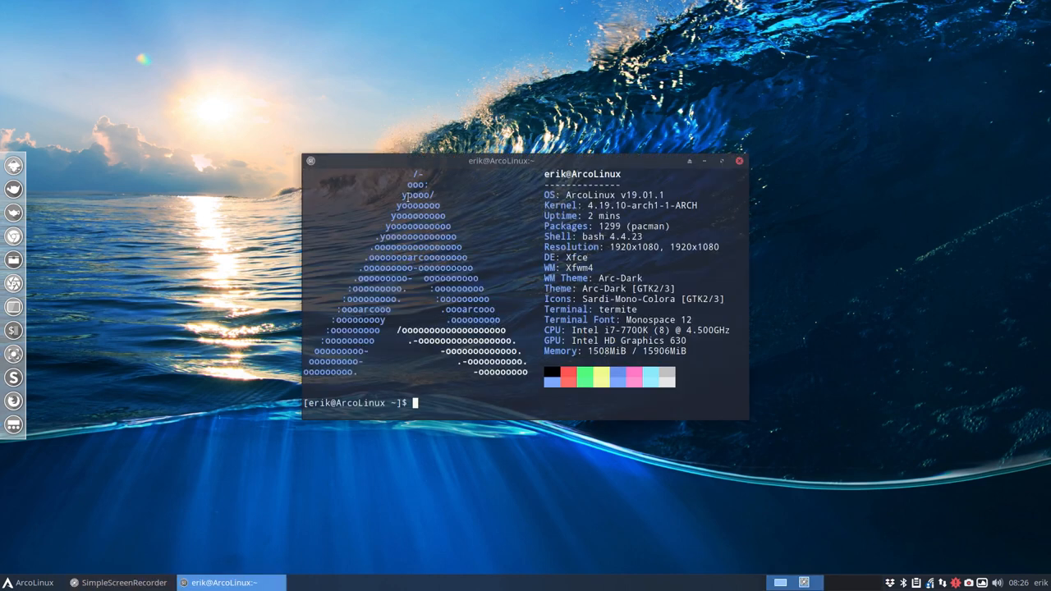
Step: Tab-complete 'sudo pacman -S xfce4' to list every available xfce4 package name
{"action": "type", "text": "sudo pacman"}
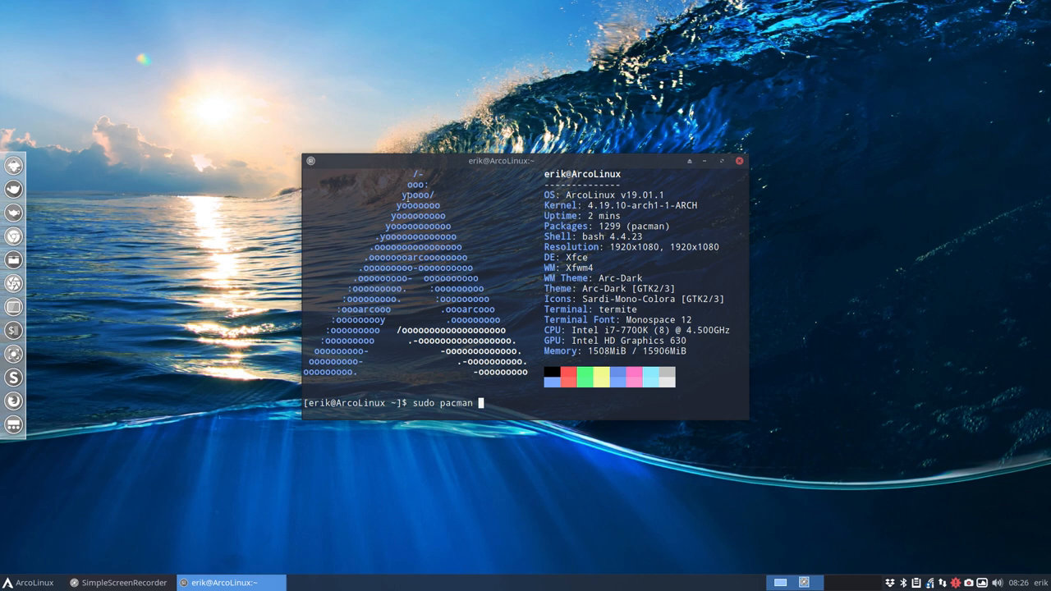
{"action": "type", "text": "-S arc"}
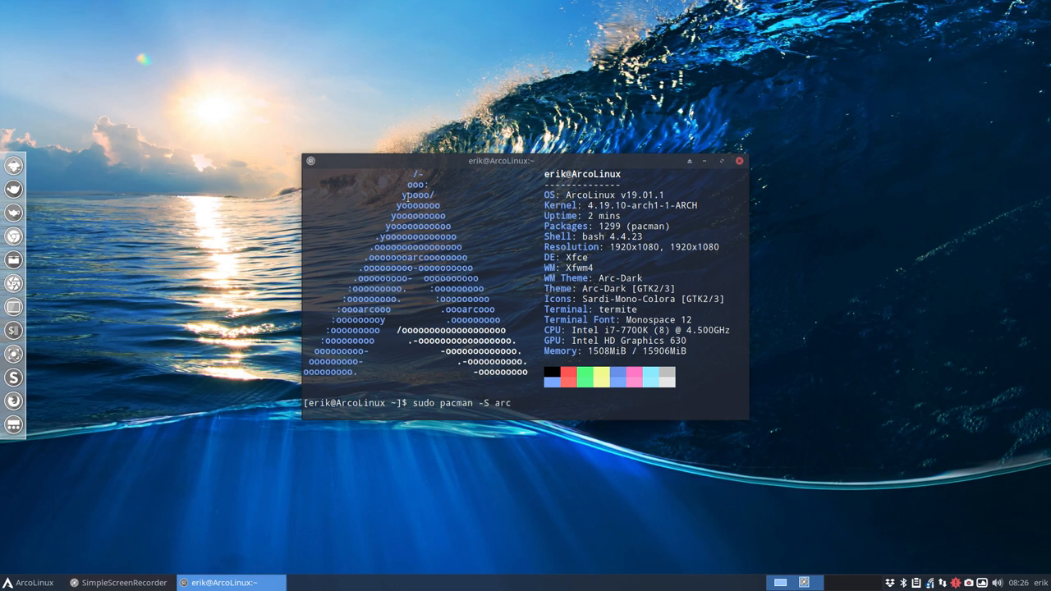
{"action": "type", "text": "xfce"}
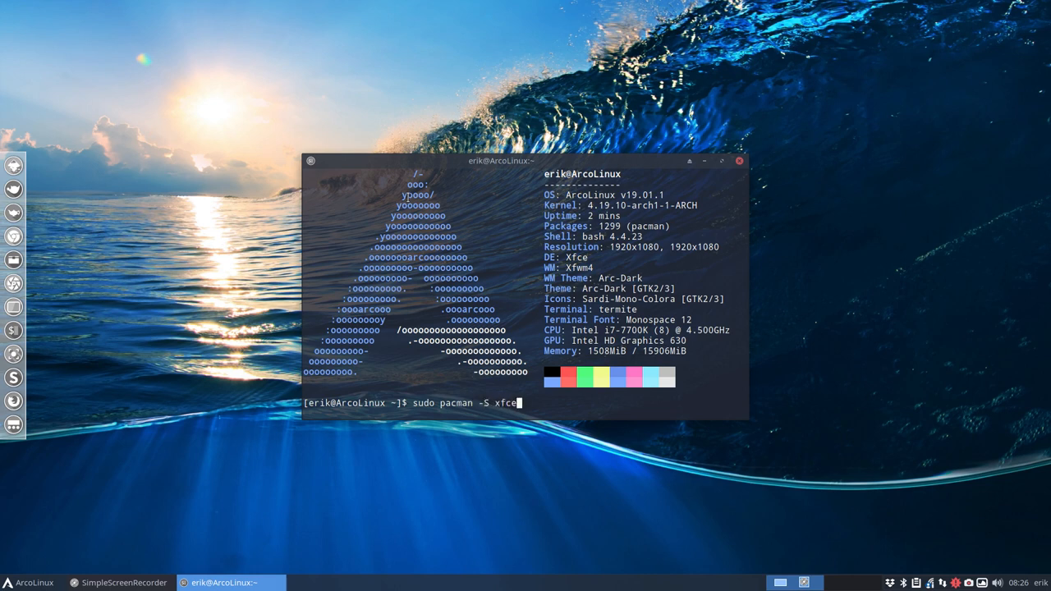
{"action": "type", "text": "4"}
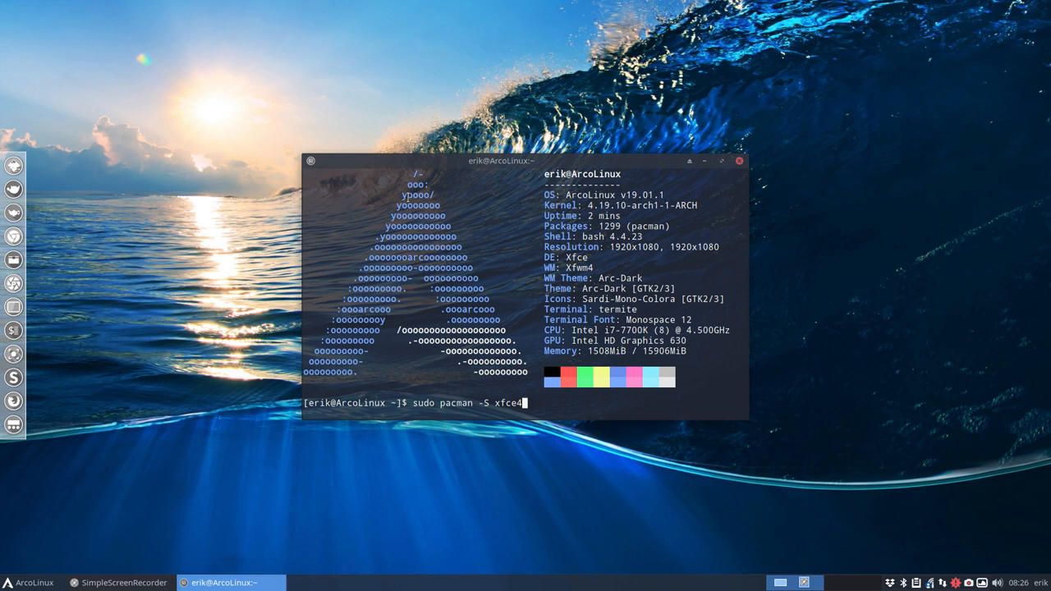
{"action": "key", "text": "Tab"}
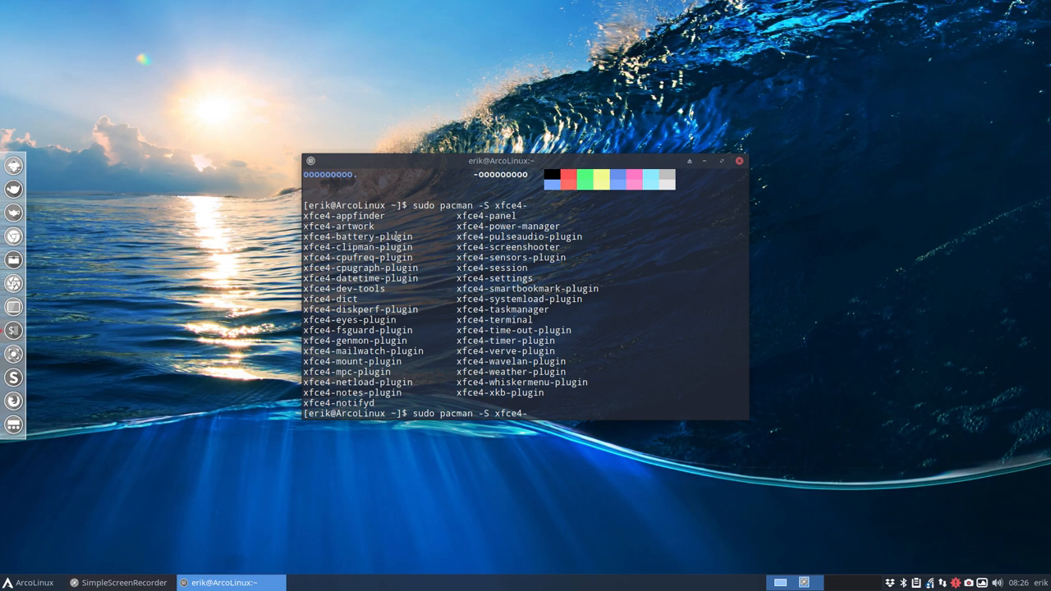
{"action": "mouse_move", "coordinate": [759, 412]}
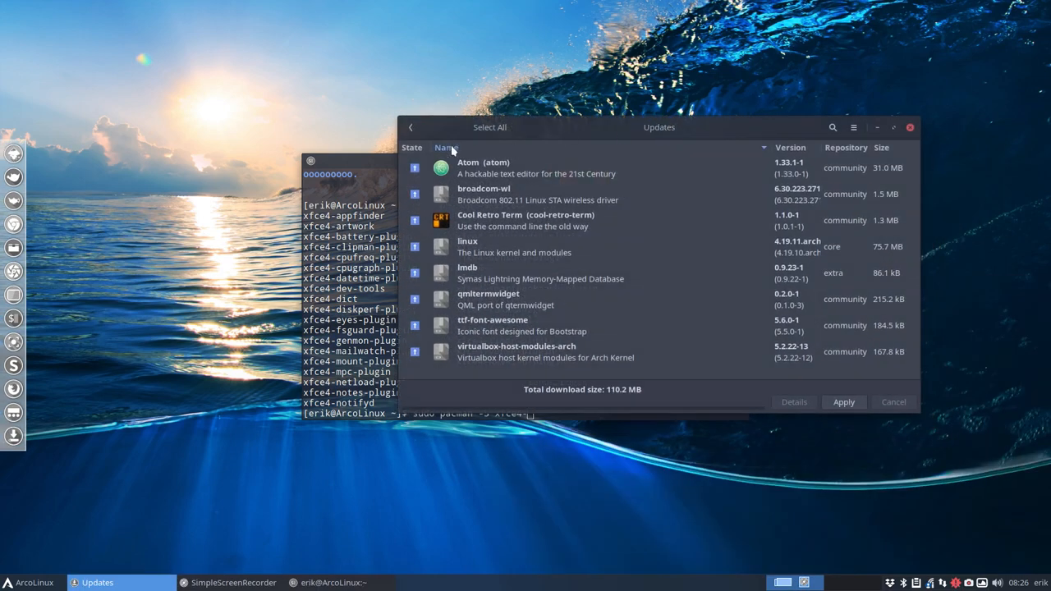
Step: In Pamac, leave the updates list and search packages for 'xfce4', browsing the results
{"action": "left_click", "coordinate": [410, 127]}
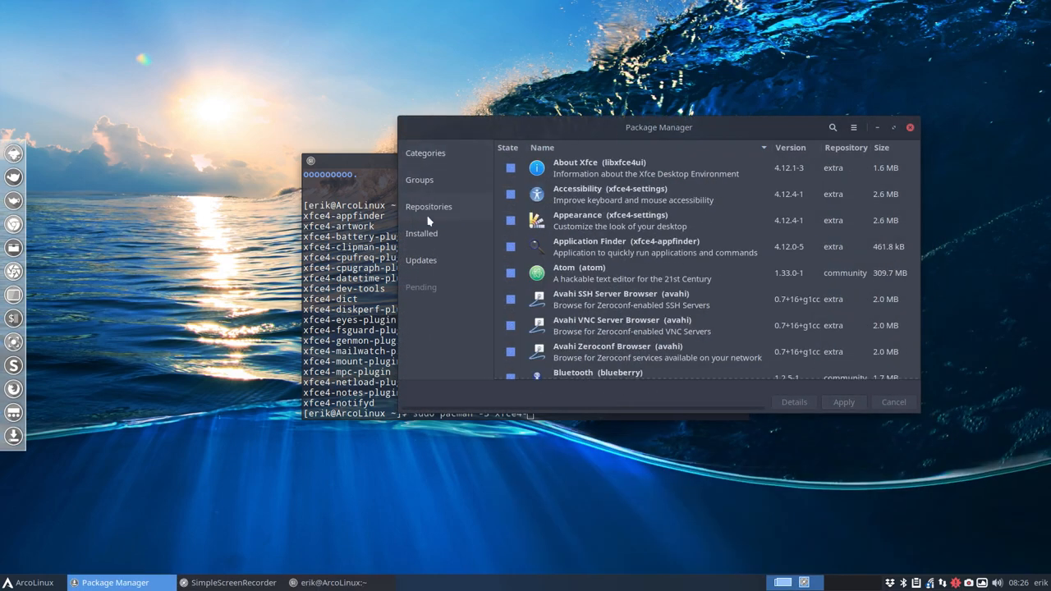
{"action": "left_click", "coordinate": [421, 233]}
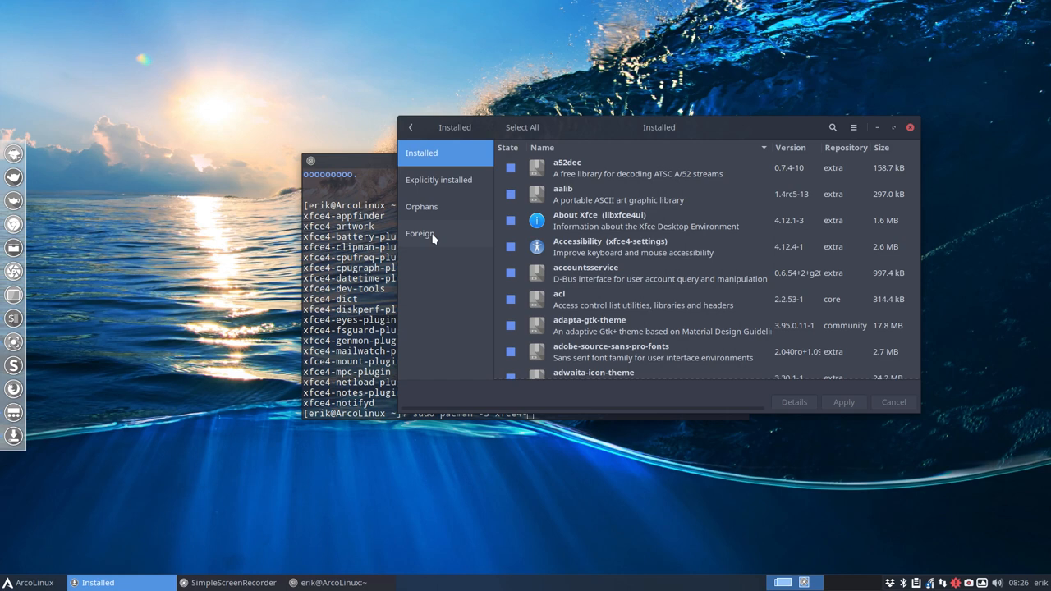
{"action": "mouse_move", "coordinate": [434, 207]}
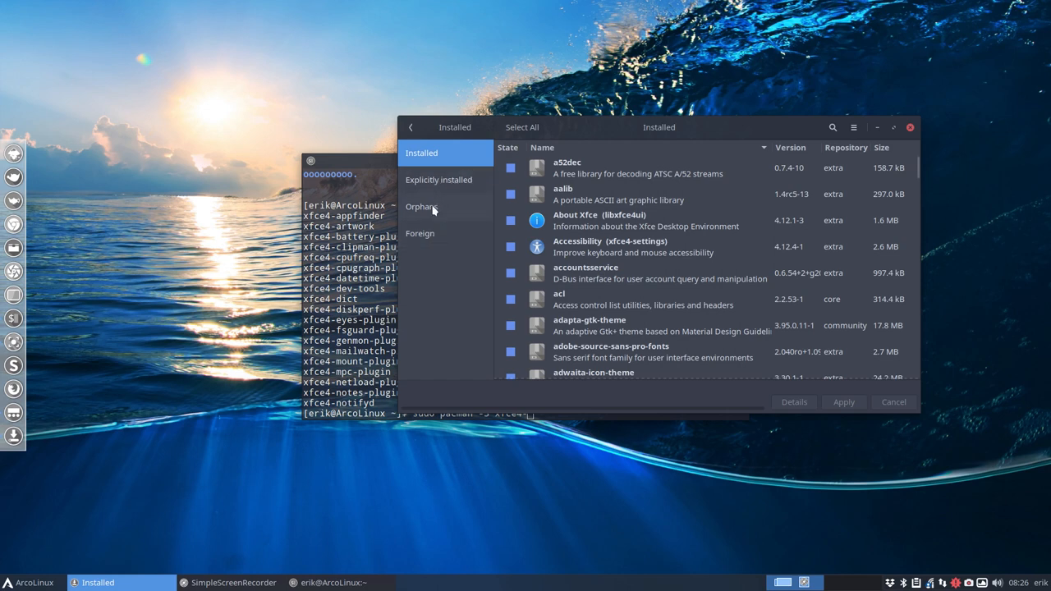
{"action": "left_click", "coordinate": [831, 126]}
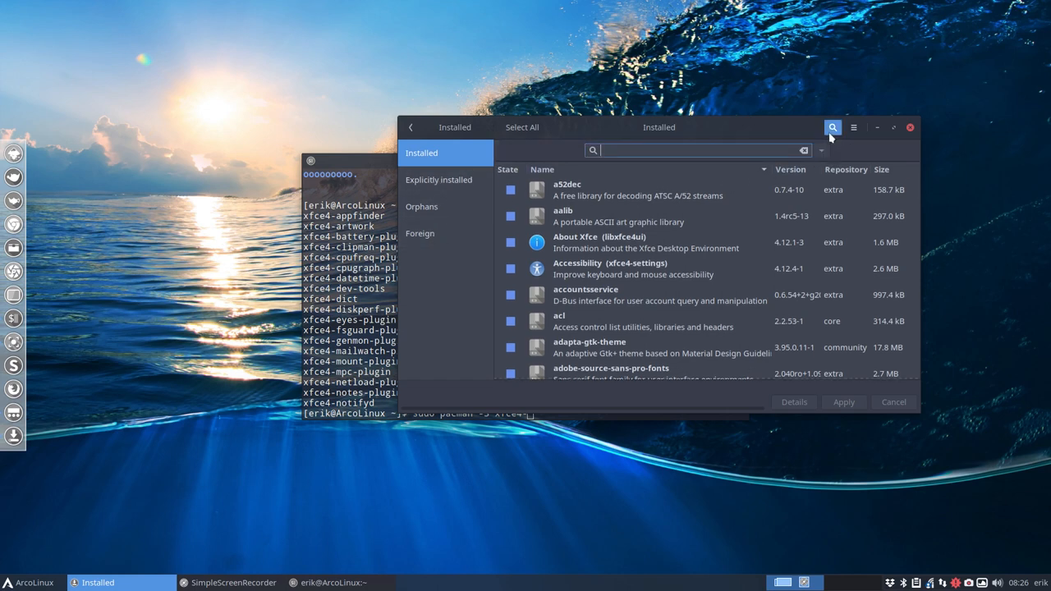
{"action": "type", "text": "xfce4-"}
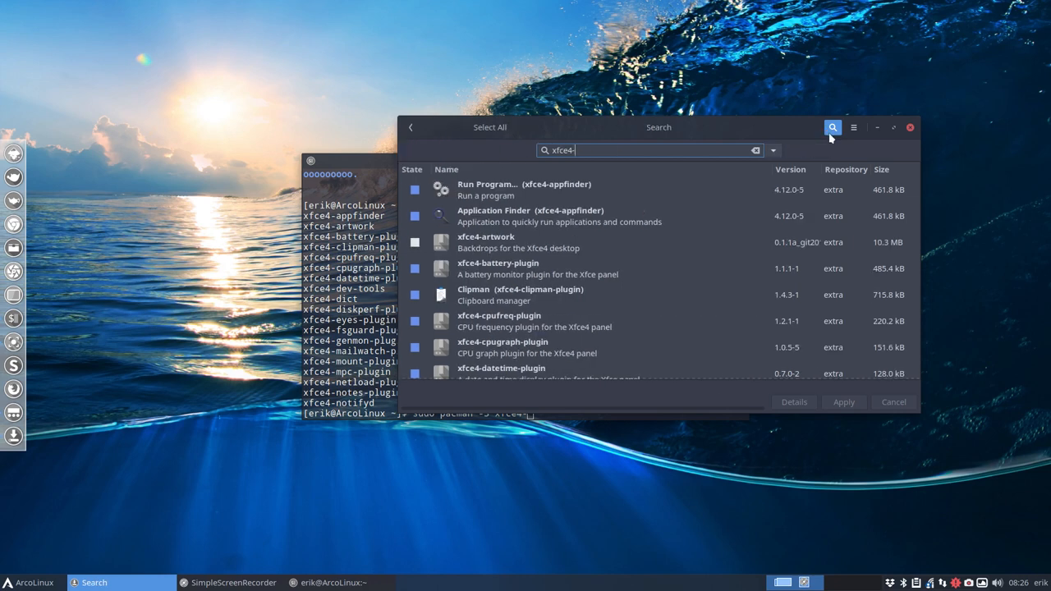
{"action": "scroll", "scroll_direction": "down", "scroll_amount": 3}
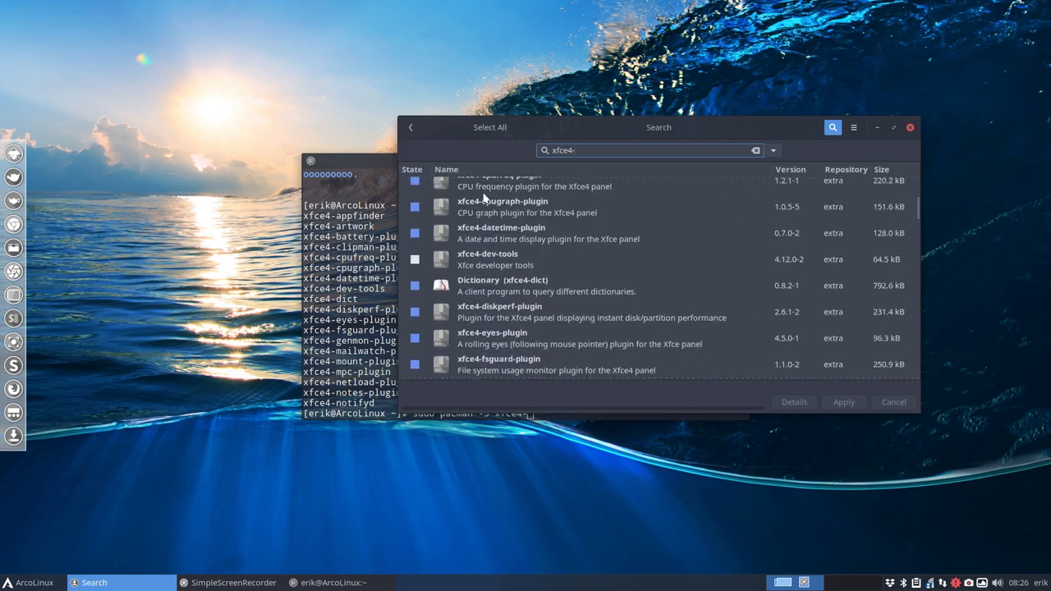
{"action": "scroll", "scroll_direction": "up", "scroll_amount": 3}
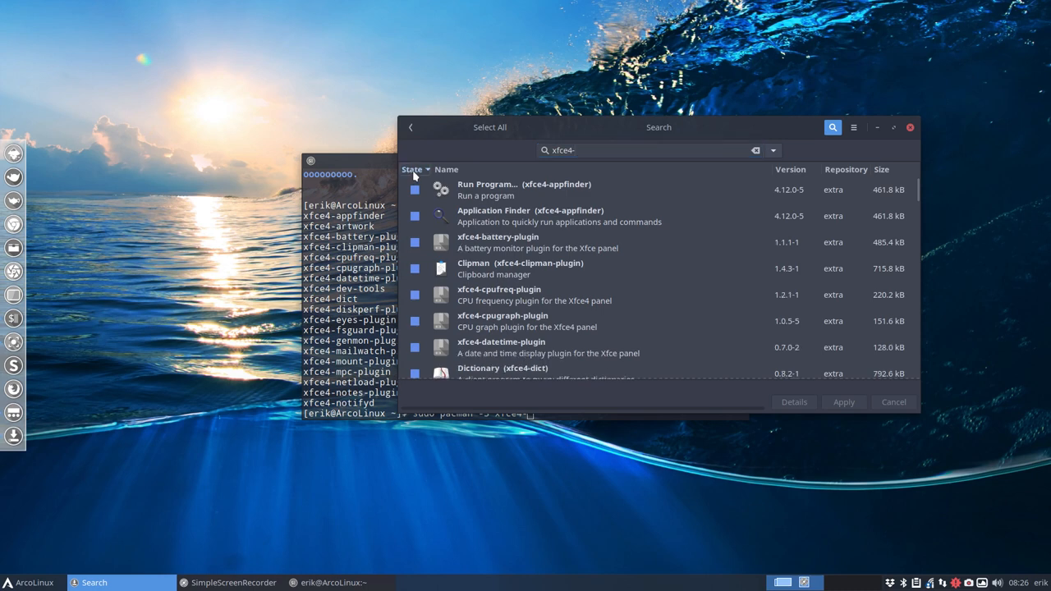
{"action": "mouse_move", "coordinate": [610, 132]}
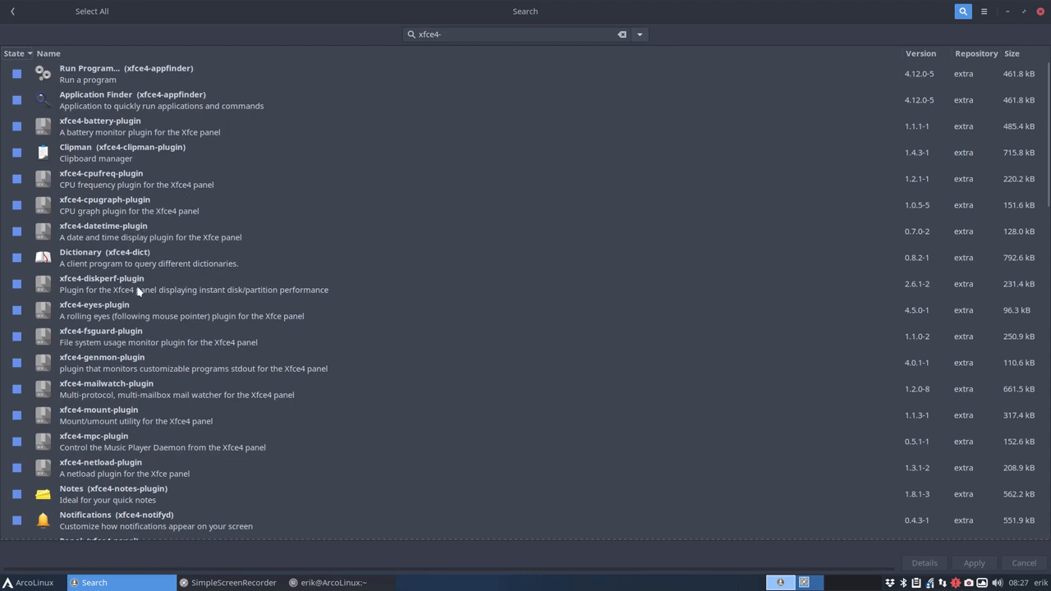
Step: Scroll the maximized xfce4 results down to uninstalled packages like xfce4-artwork
{"action": "scroll", "scroll_direction": "down", "scroll_amount": 3}
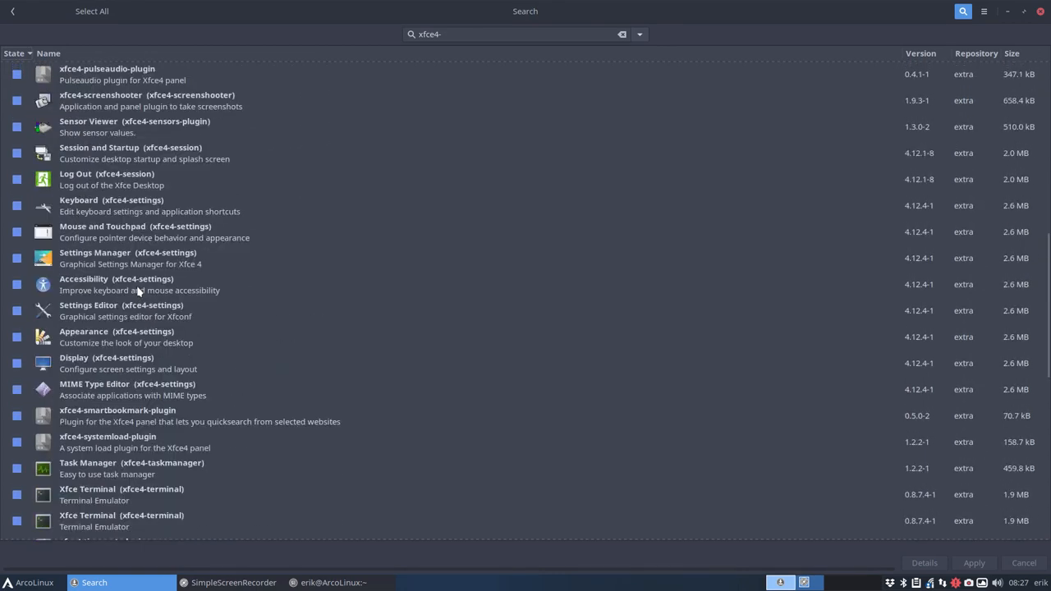
{"action": "scroll", "scroll_direction": "down", "scroll_amount": 3}
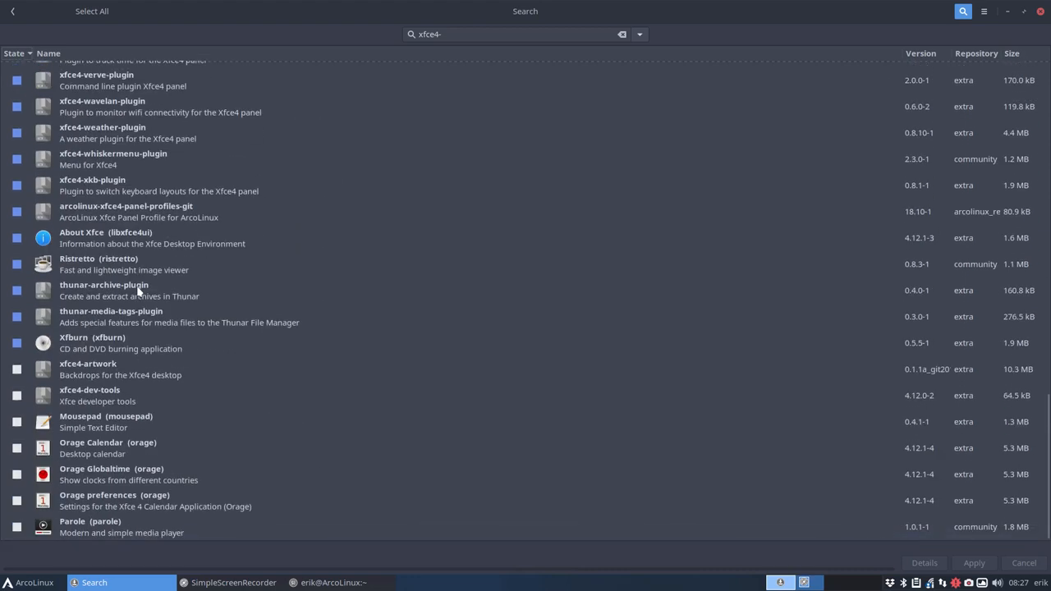
{"action": "mouse_move", "coordinate": [104, 373]}
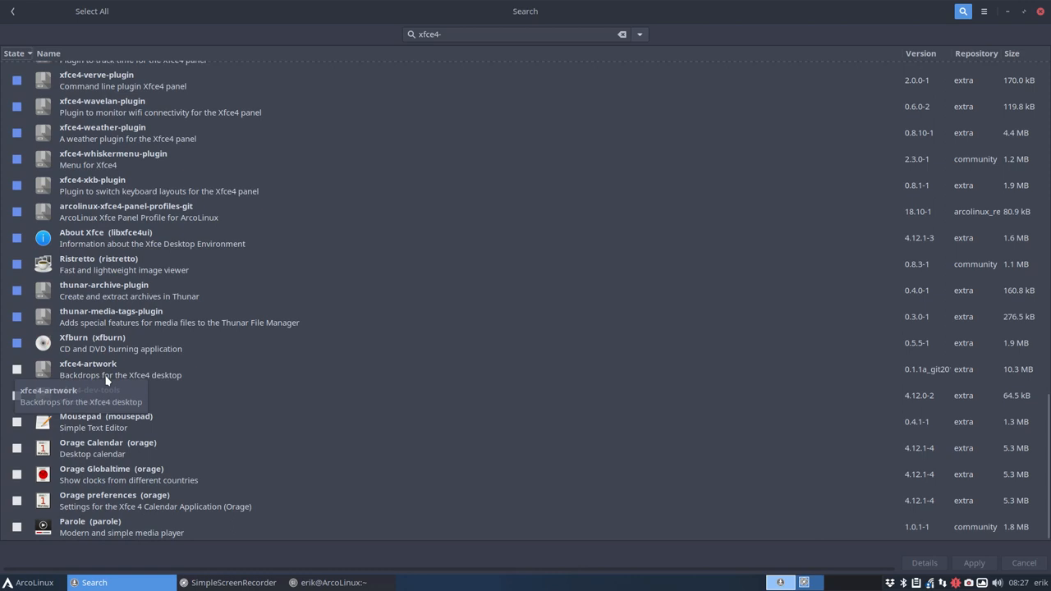
{"action": "mouse_move", "coordinate": [147, 448]}
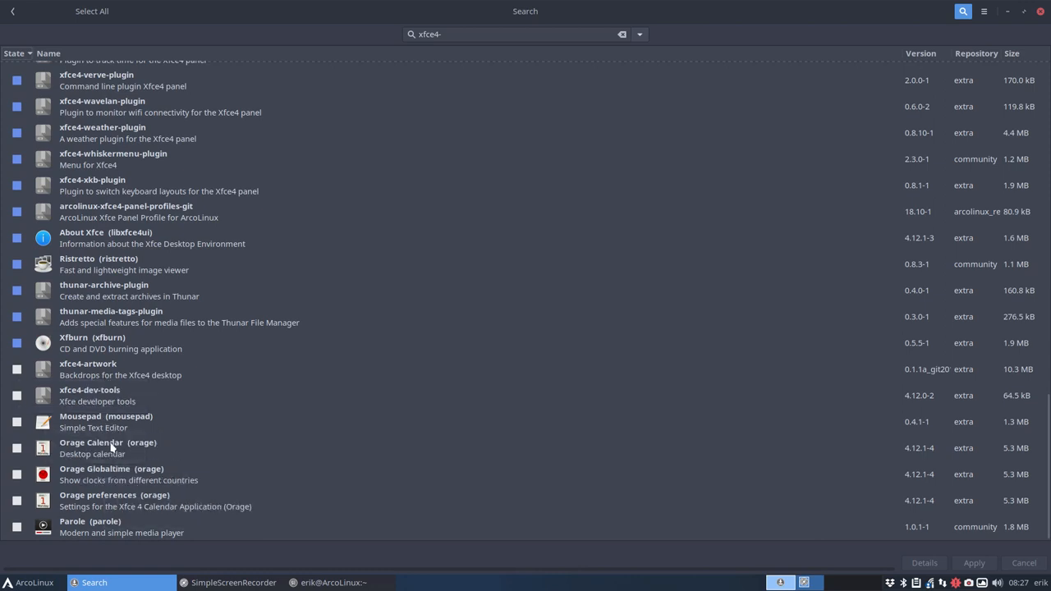
{"action": "mouse_move", "coordinate": [130, 527]}
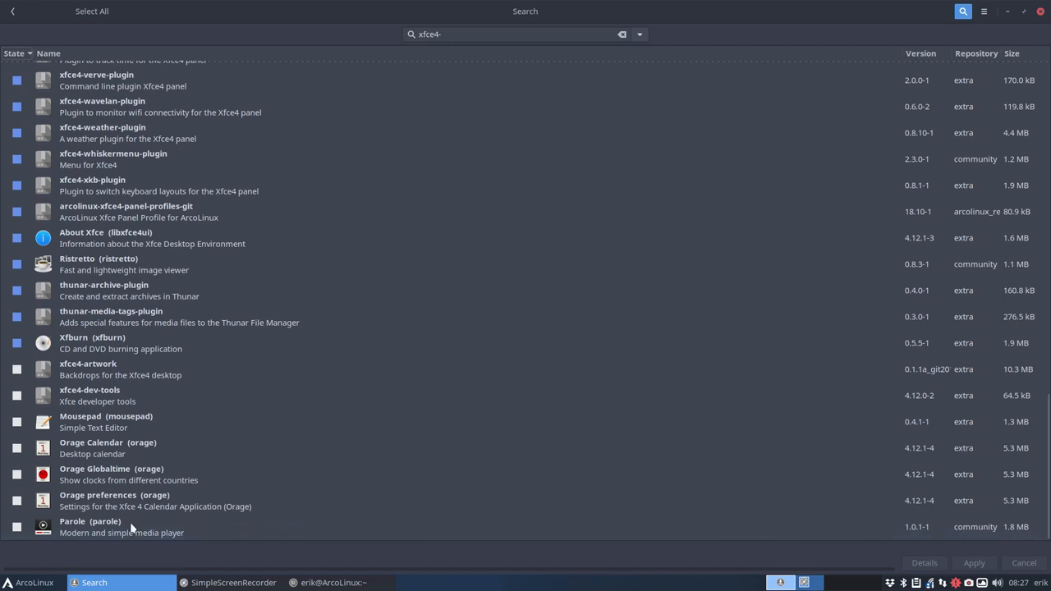
{"action": "mouse_move", "coordinate": [82, 544]}
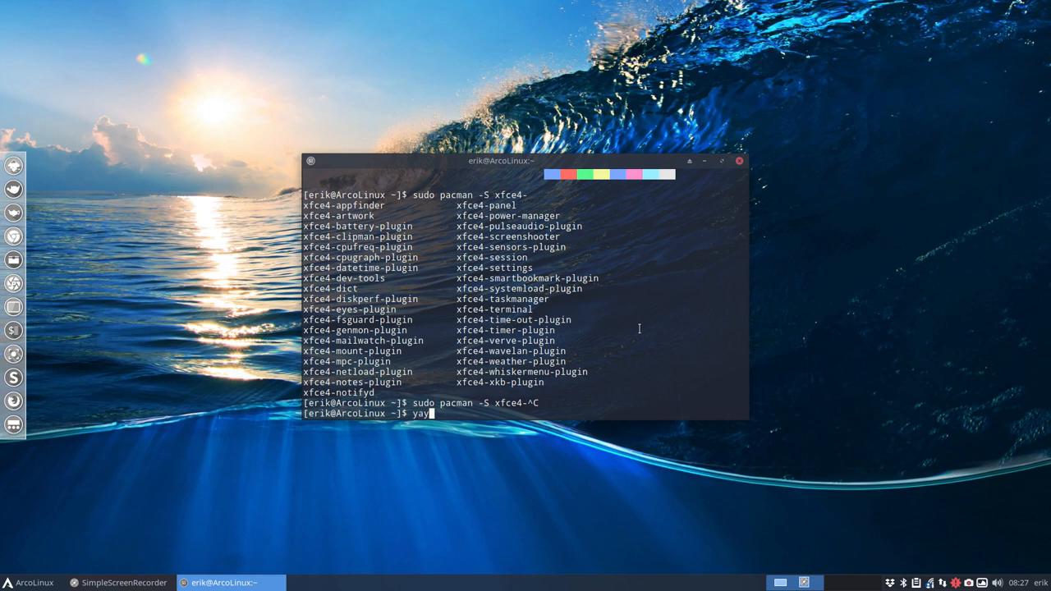
Step: Run 'yay xfce4 plugin' in the terminal to list matching plugin packages
{"action": "type", "text": "xfce"}
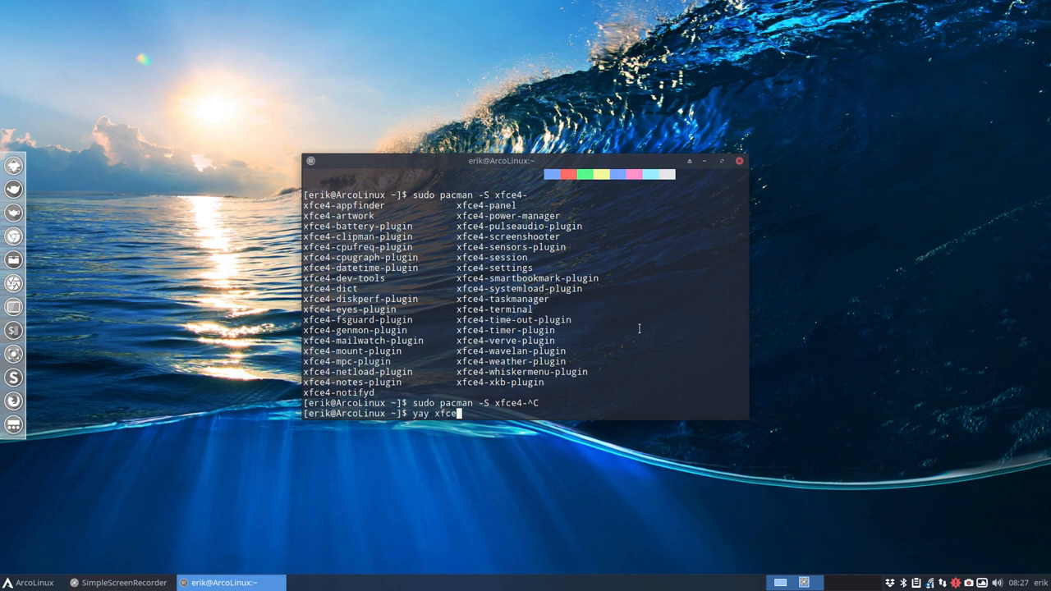
{"action": "type", "text": "plug"}
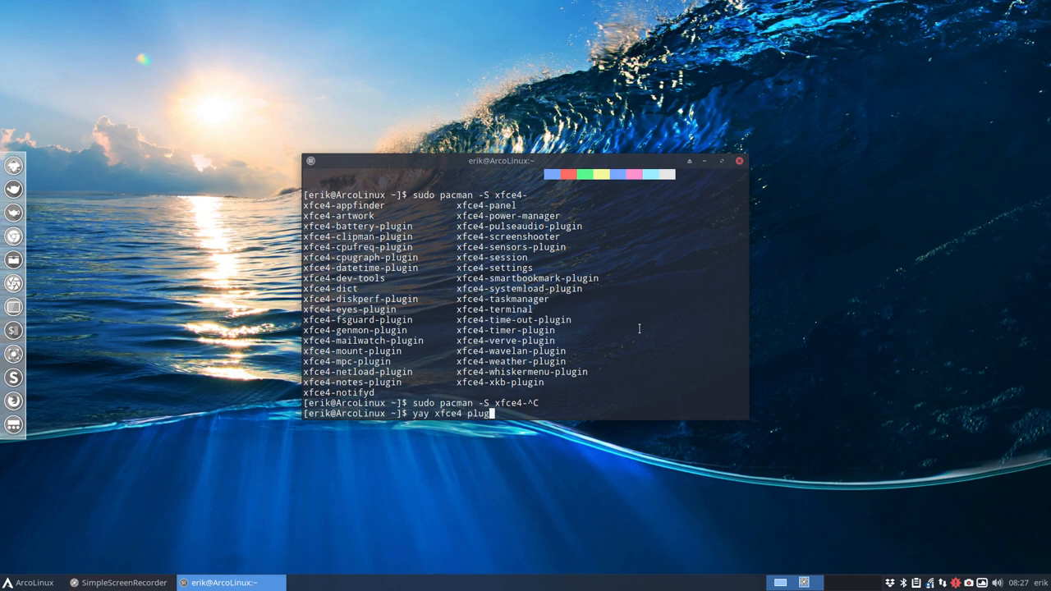
{"action": "key", "text": "Return"}
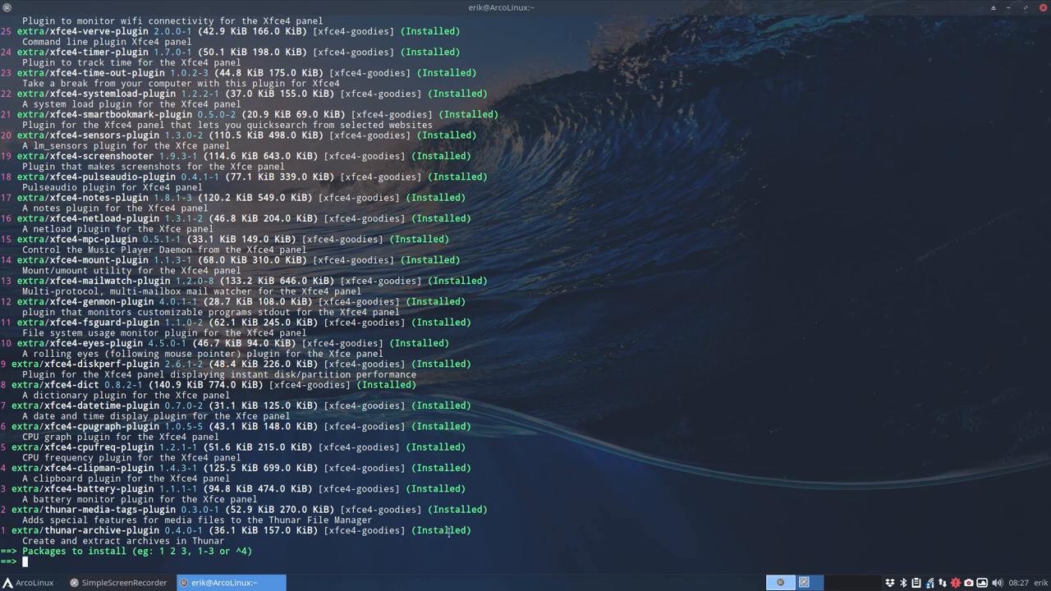
Step: Scroll up to the start of the yay results showing AUR git plugins
{"action": "scroll", "scroll_direction": "up", "scroll_amount": 3}
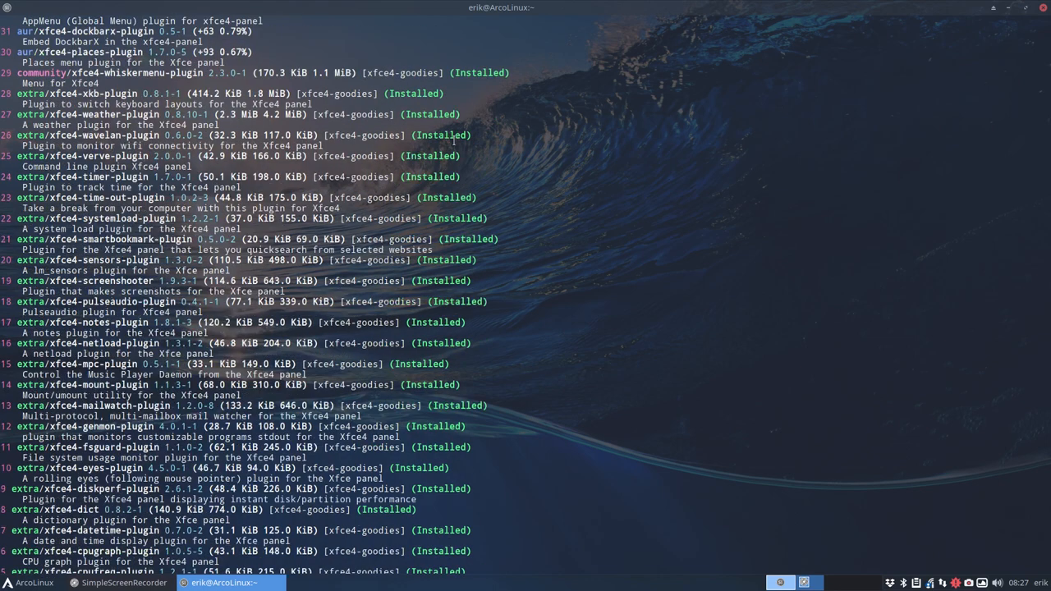
{"action": "scroll", "scroll_direction": "up", "scroll_amount": 3}
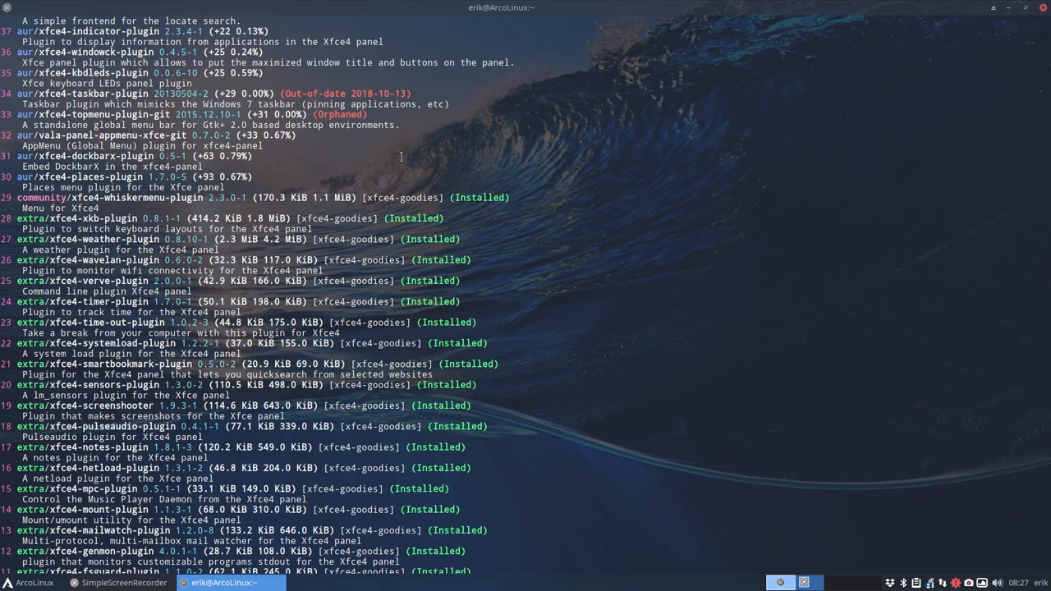
{"action": "scroll", "scroll_direction": "up", "scroll_amount": 3}
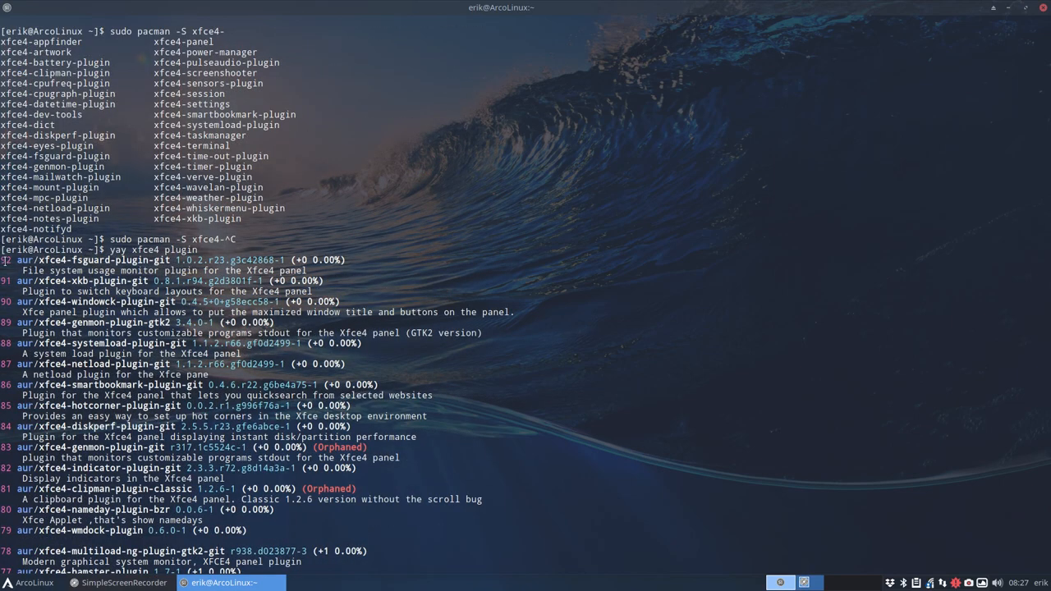
Step: Scroll through the yay results to mid-range AUR plugins like xfce4-hardware-monitor-plugin
{"action": "scroll", "scroll_direction": "down", "scroll_amount": 3}
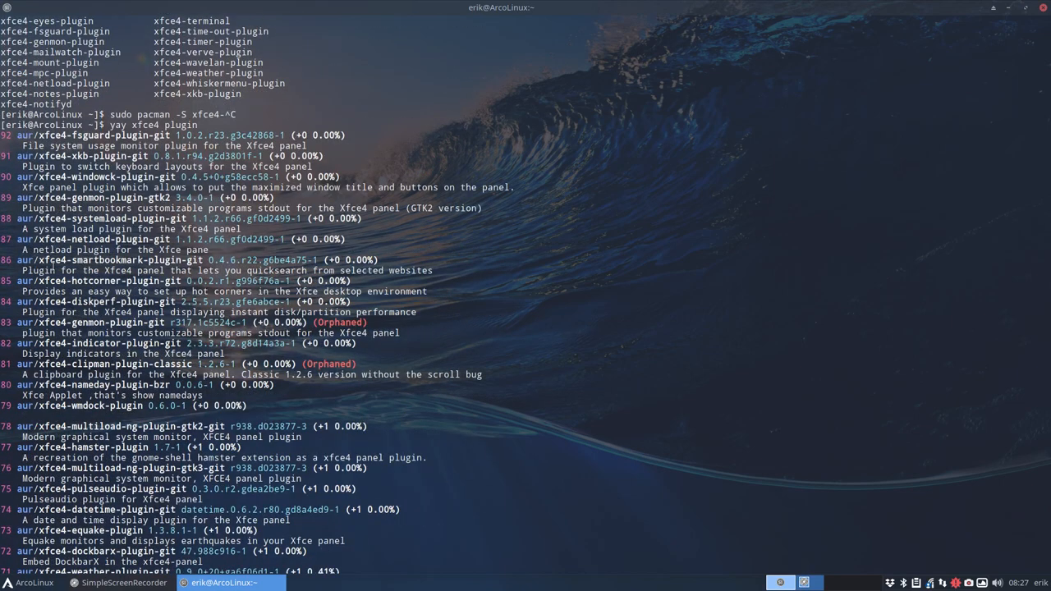
{"action": "scroll", "scroll_direction": "down", "scroll_amount": 3}
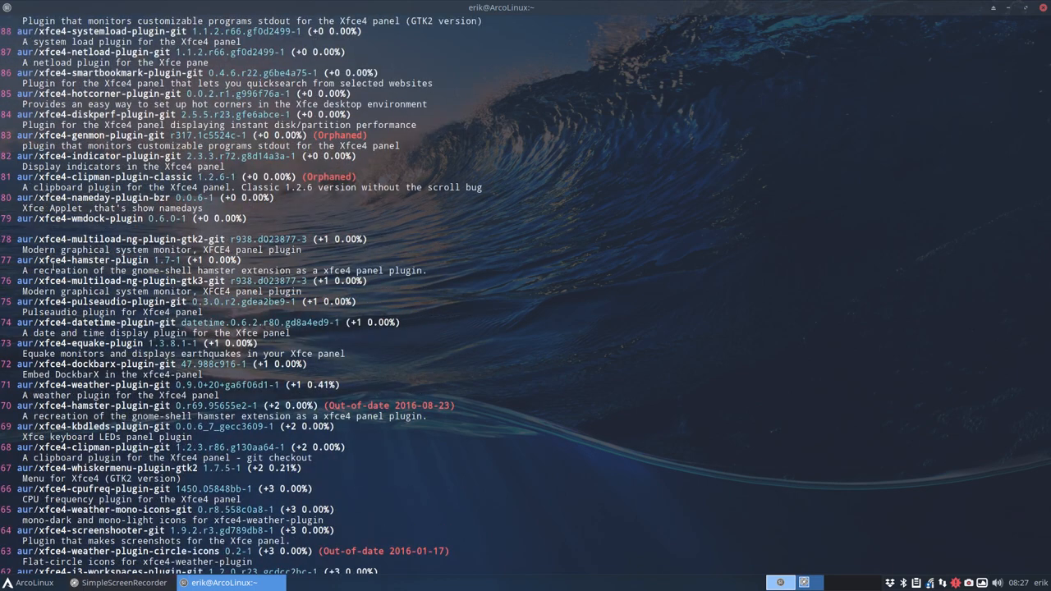
{"action": "scroll", "scroll_direction": "down", "scroll_amount": 3}
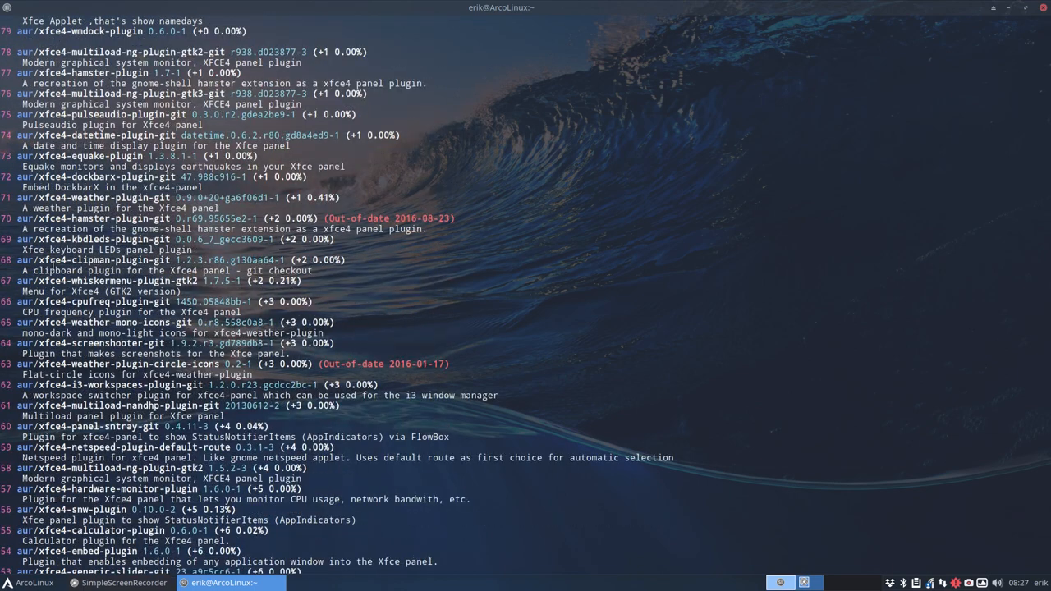
{"action": "scroll", "scroll_direction": "down", "scroll_amount": 3}
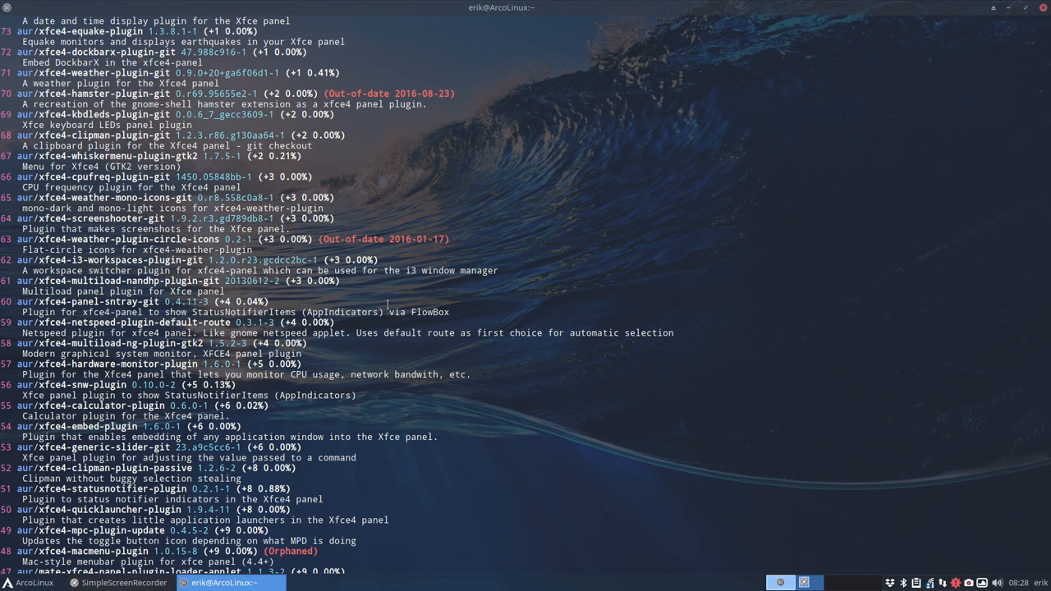
{"action": "scroll", "scroll_direction": "down", "scroll_amount": 3}
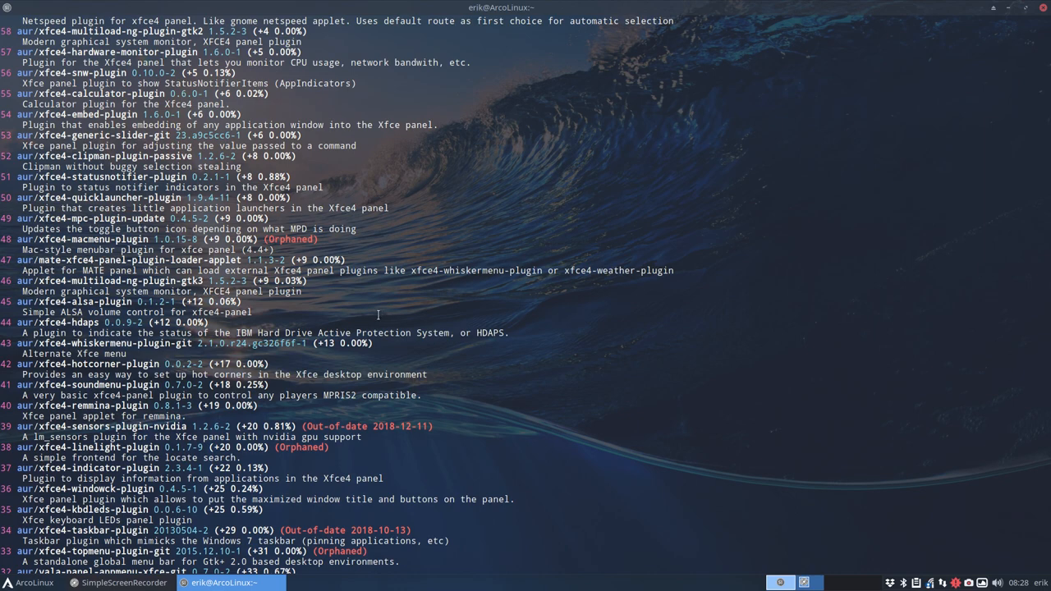
{"action": "scroll", "scroll_direction": "down", "scroll_amount": 3}
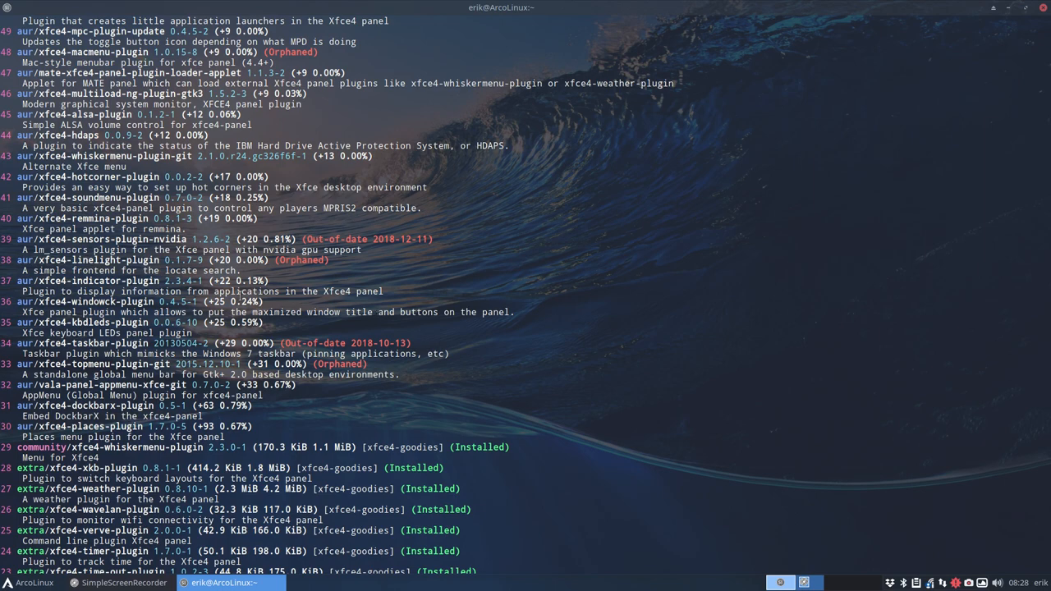
{"action": "scroll", "scroll_direction": "up", "scroll_amount": 3}
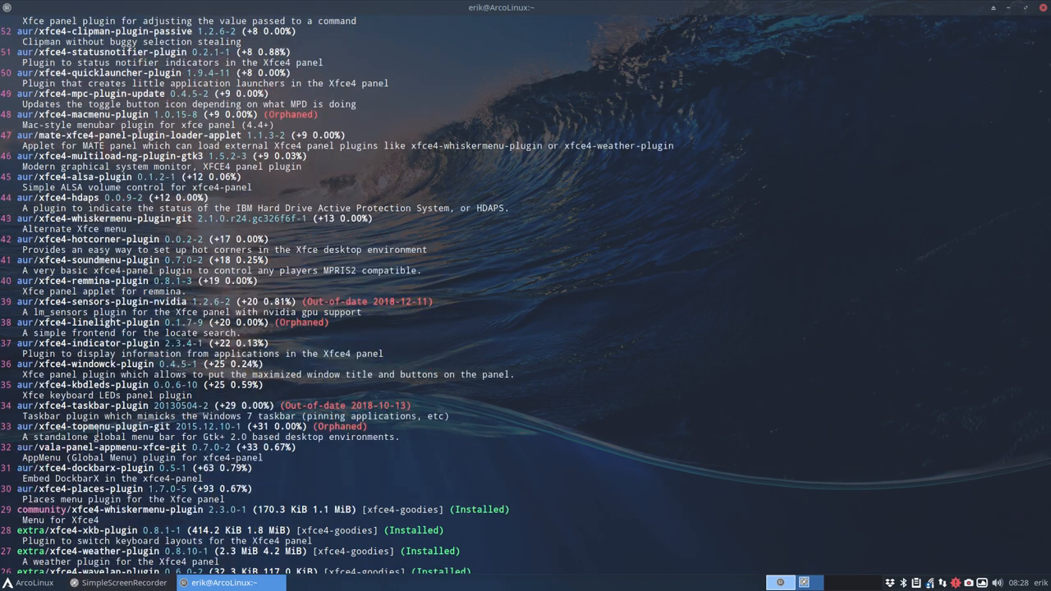
{"action": "scroll", "scroll_direction": "up", "scroll_amount": 3}
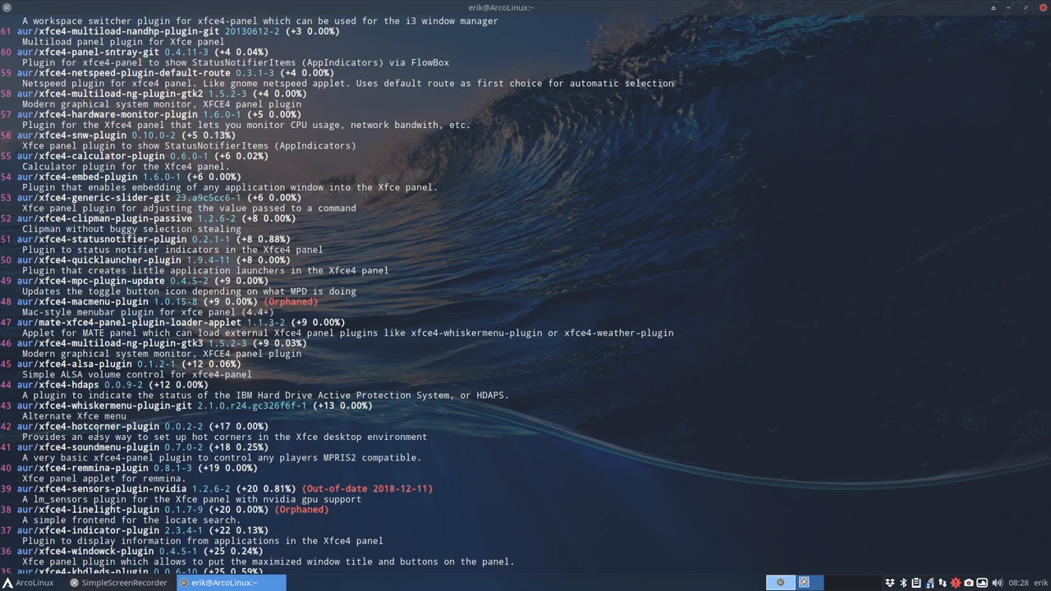